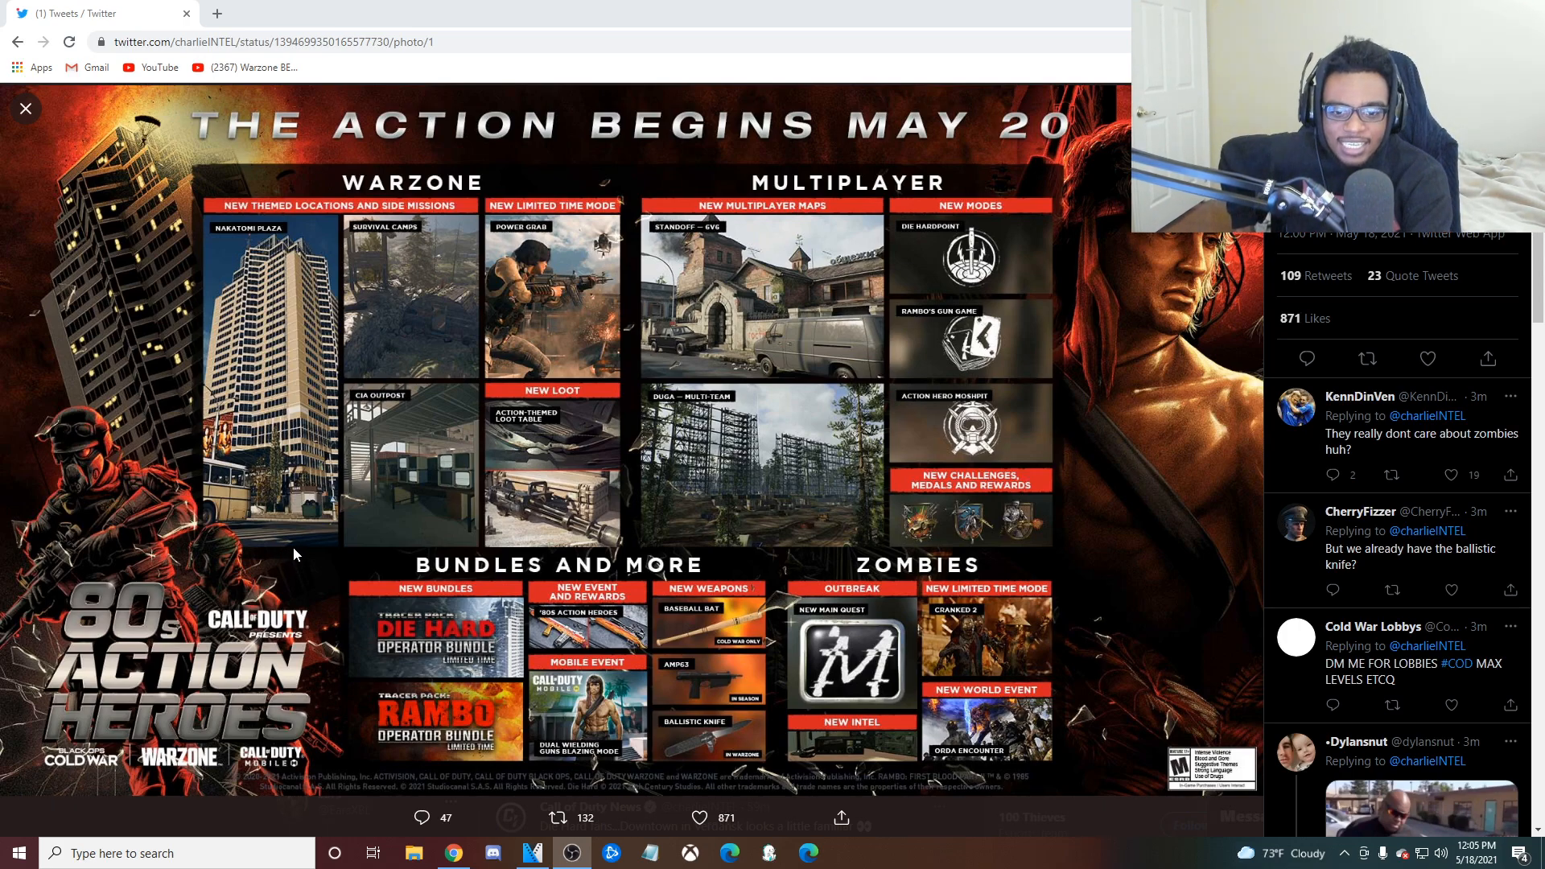
mouse_move(372, 584)
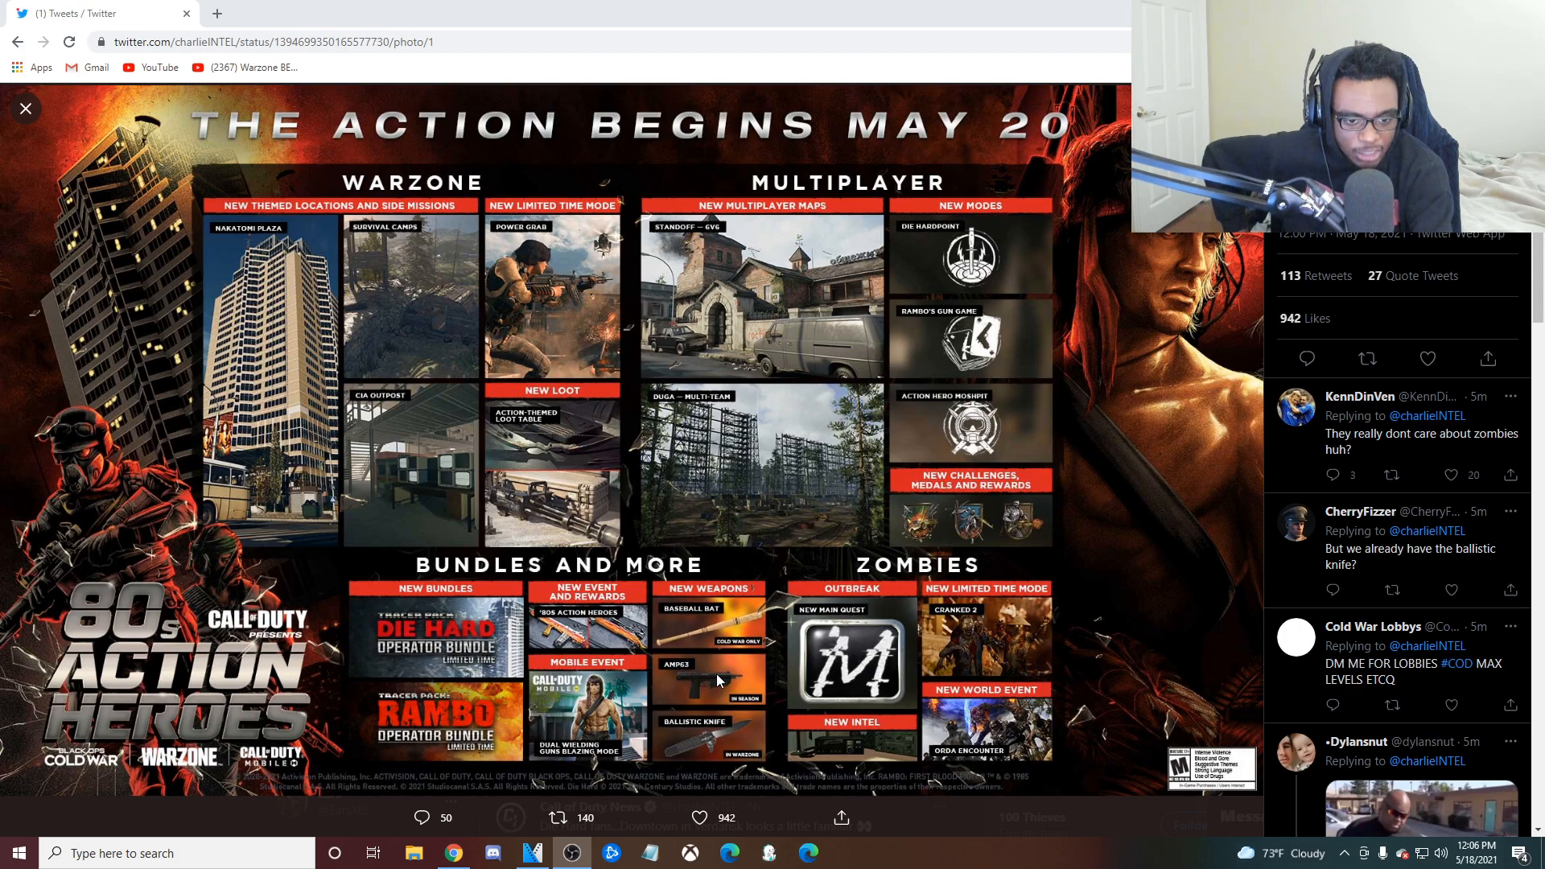
mouse_move(734, 687)
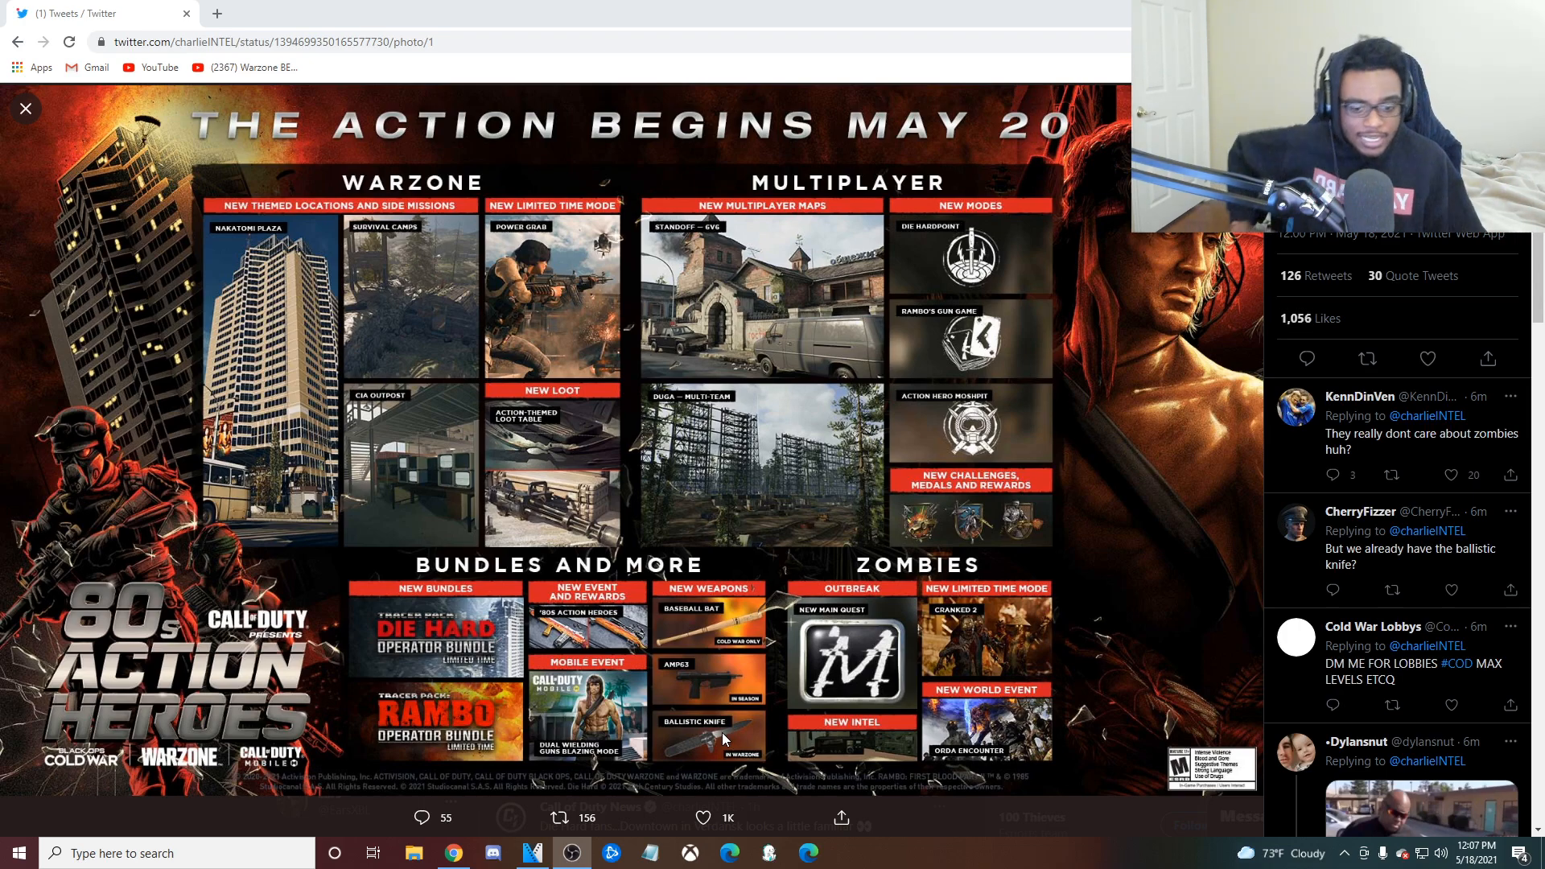
mouse_move(720, 257)
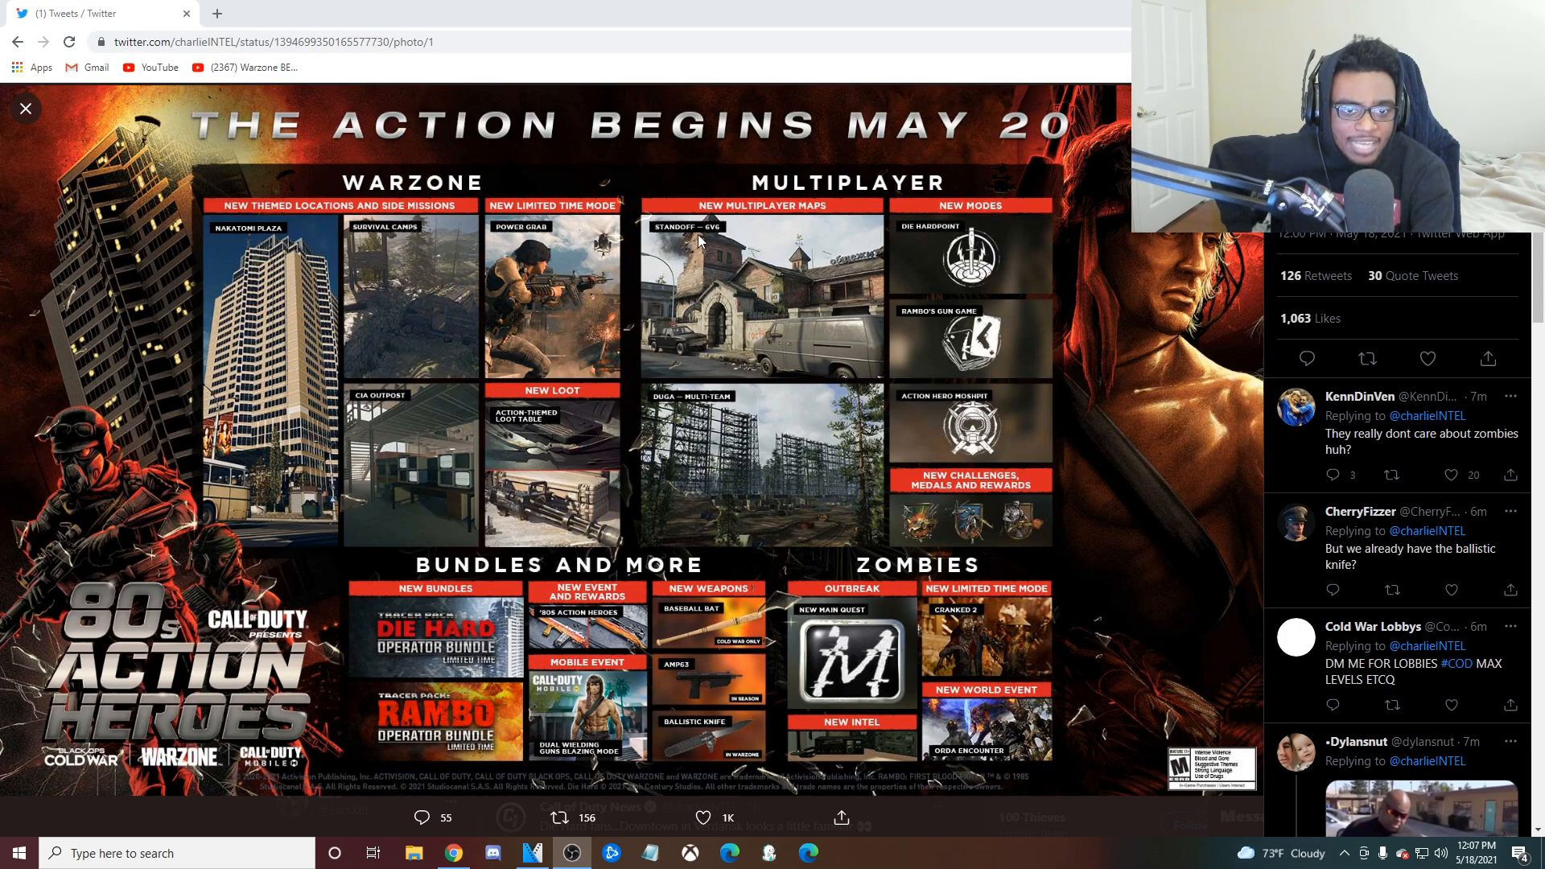
mouse_move(761, 243)
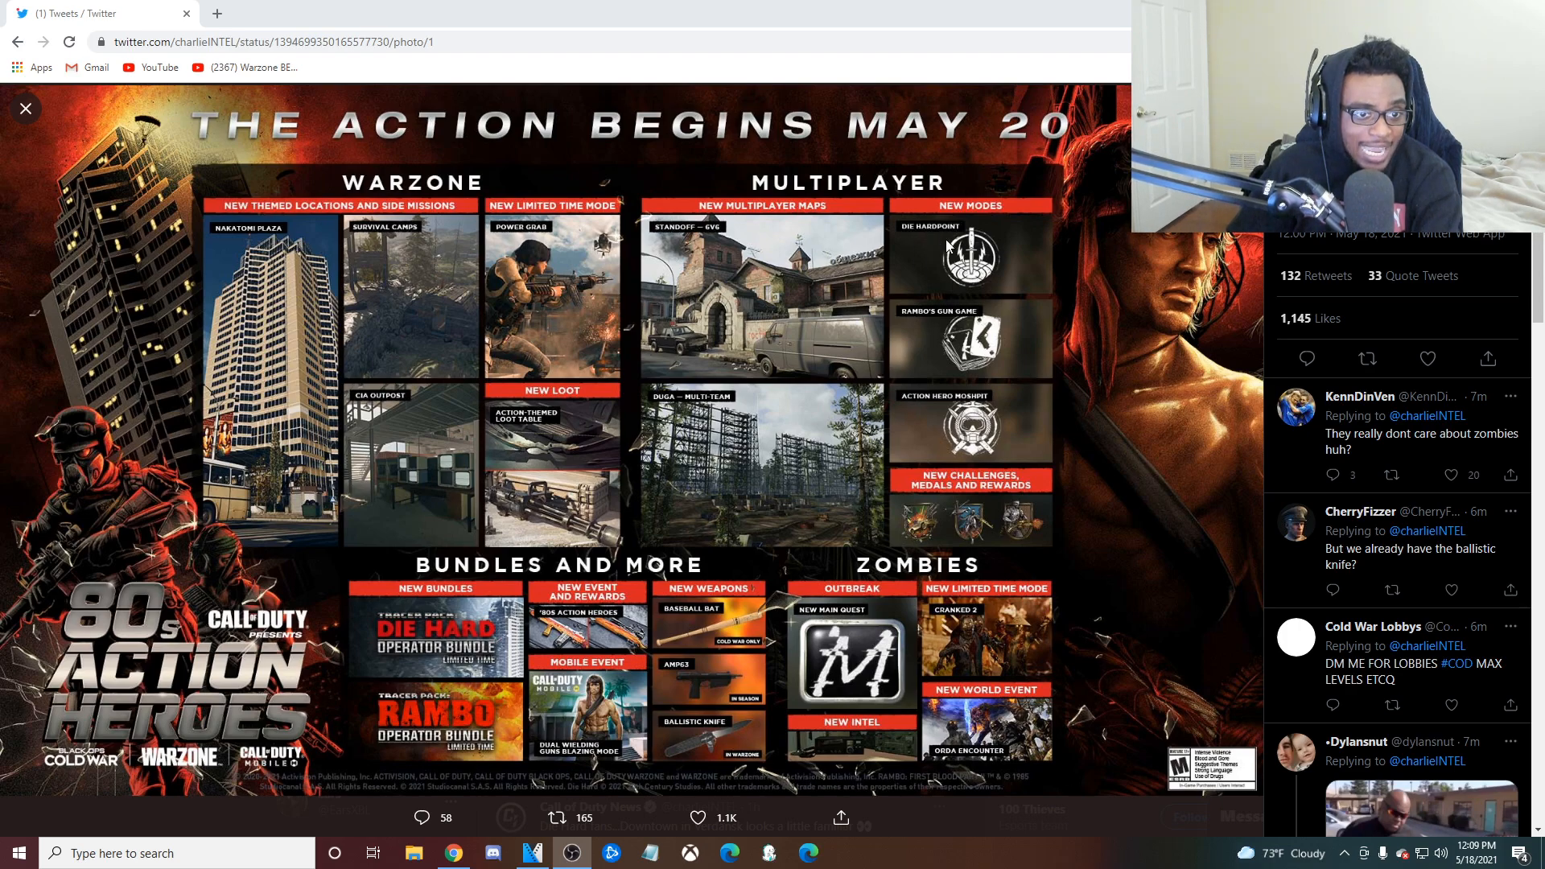
mouse_move(985, 348)
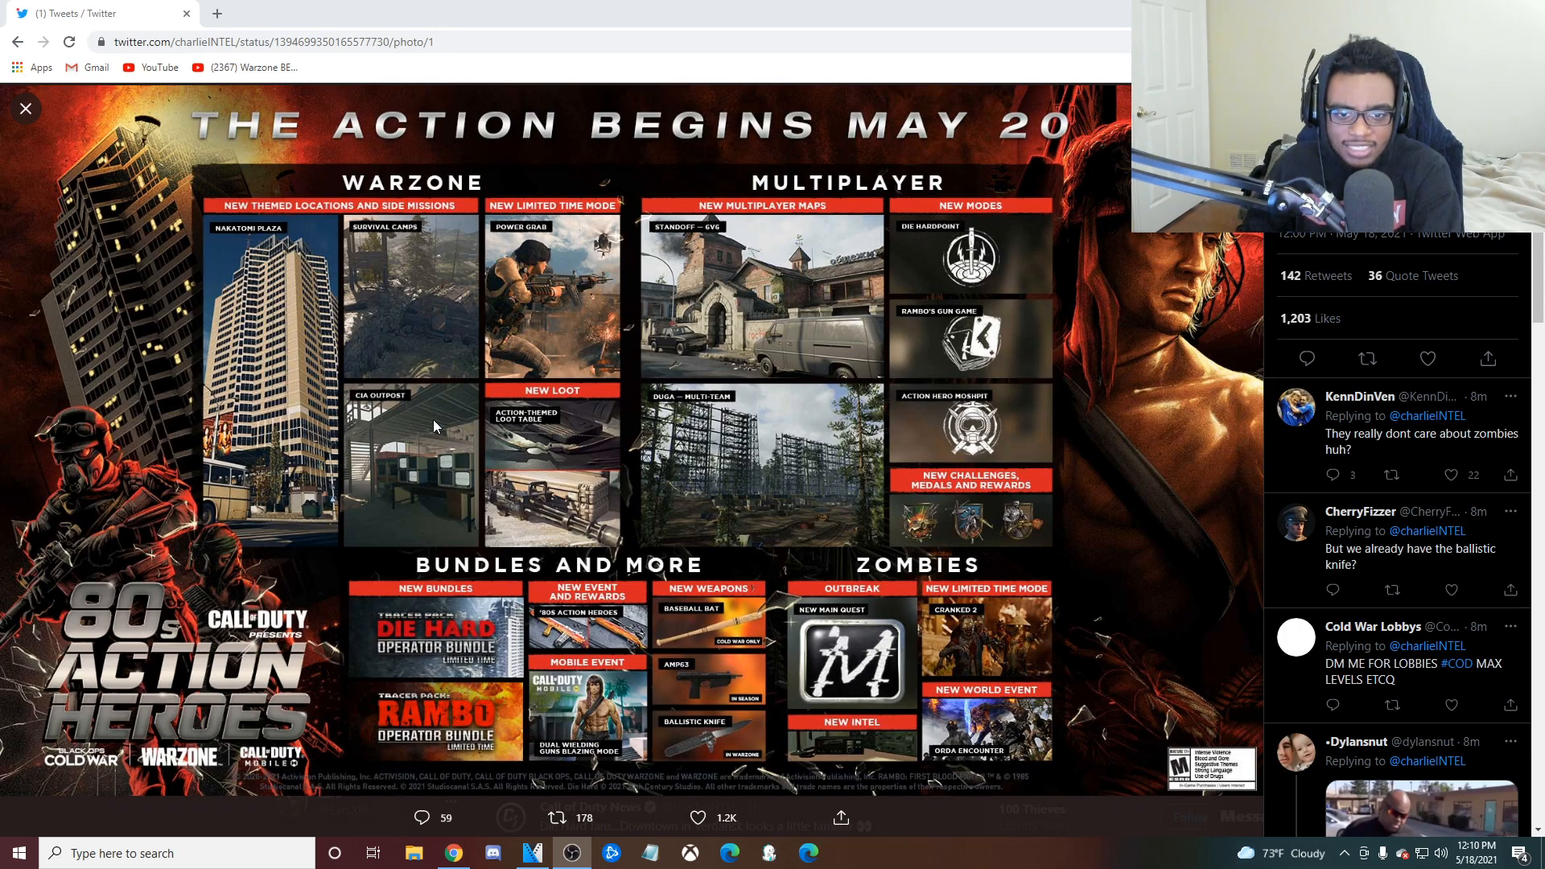
mouse_move(349, 207)
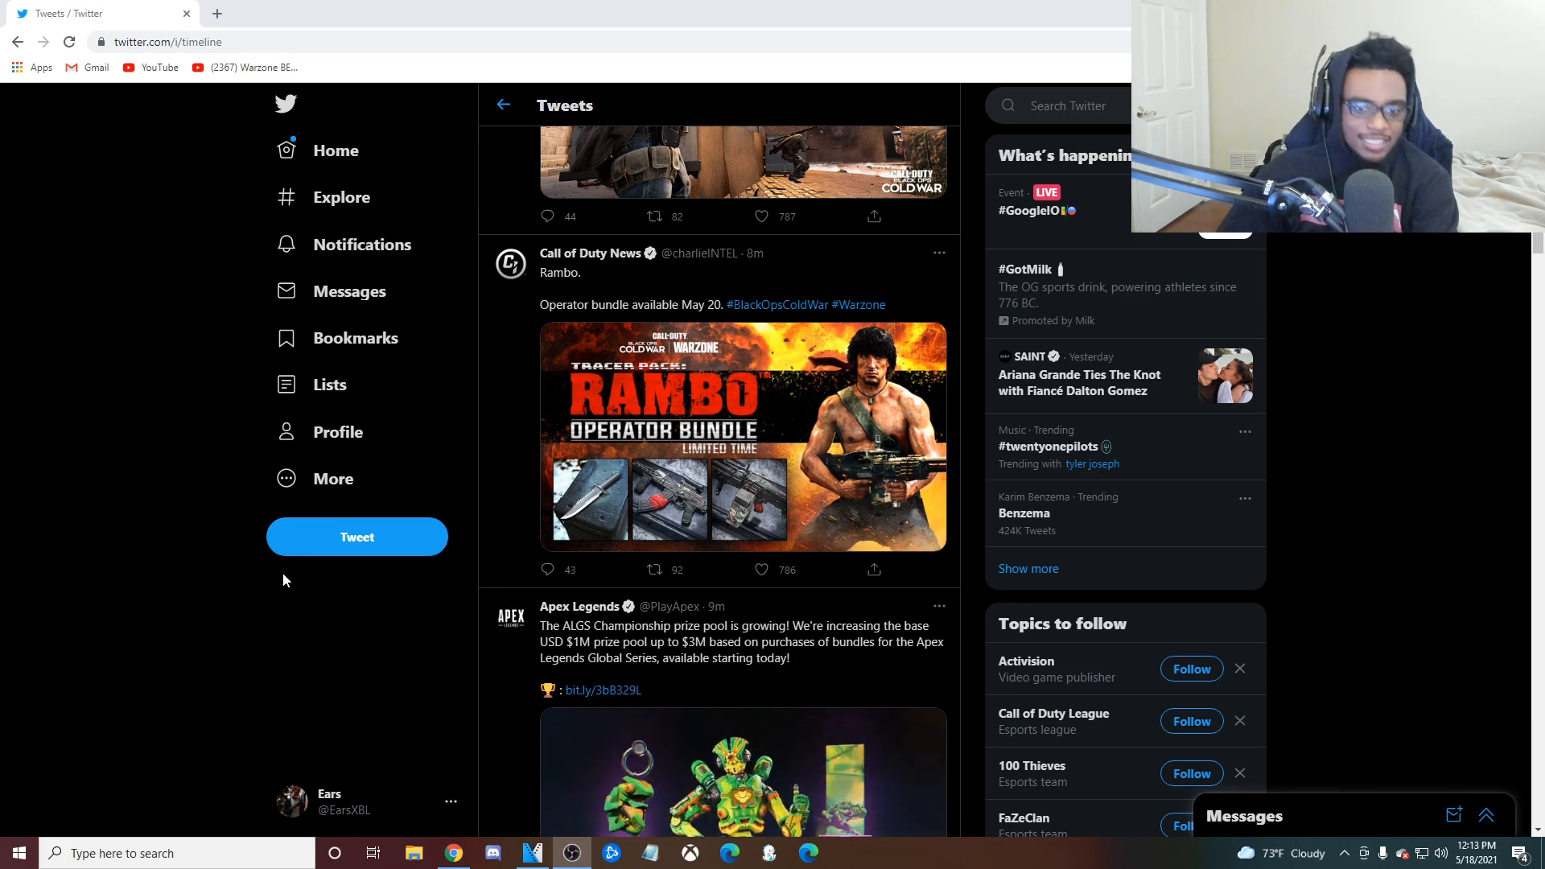
Step: View the Rambo Operator Bundle image full-size, then close it to return to the timeline
left_click(744, 437)
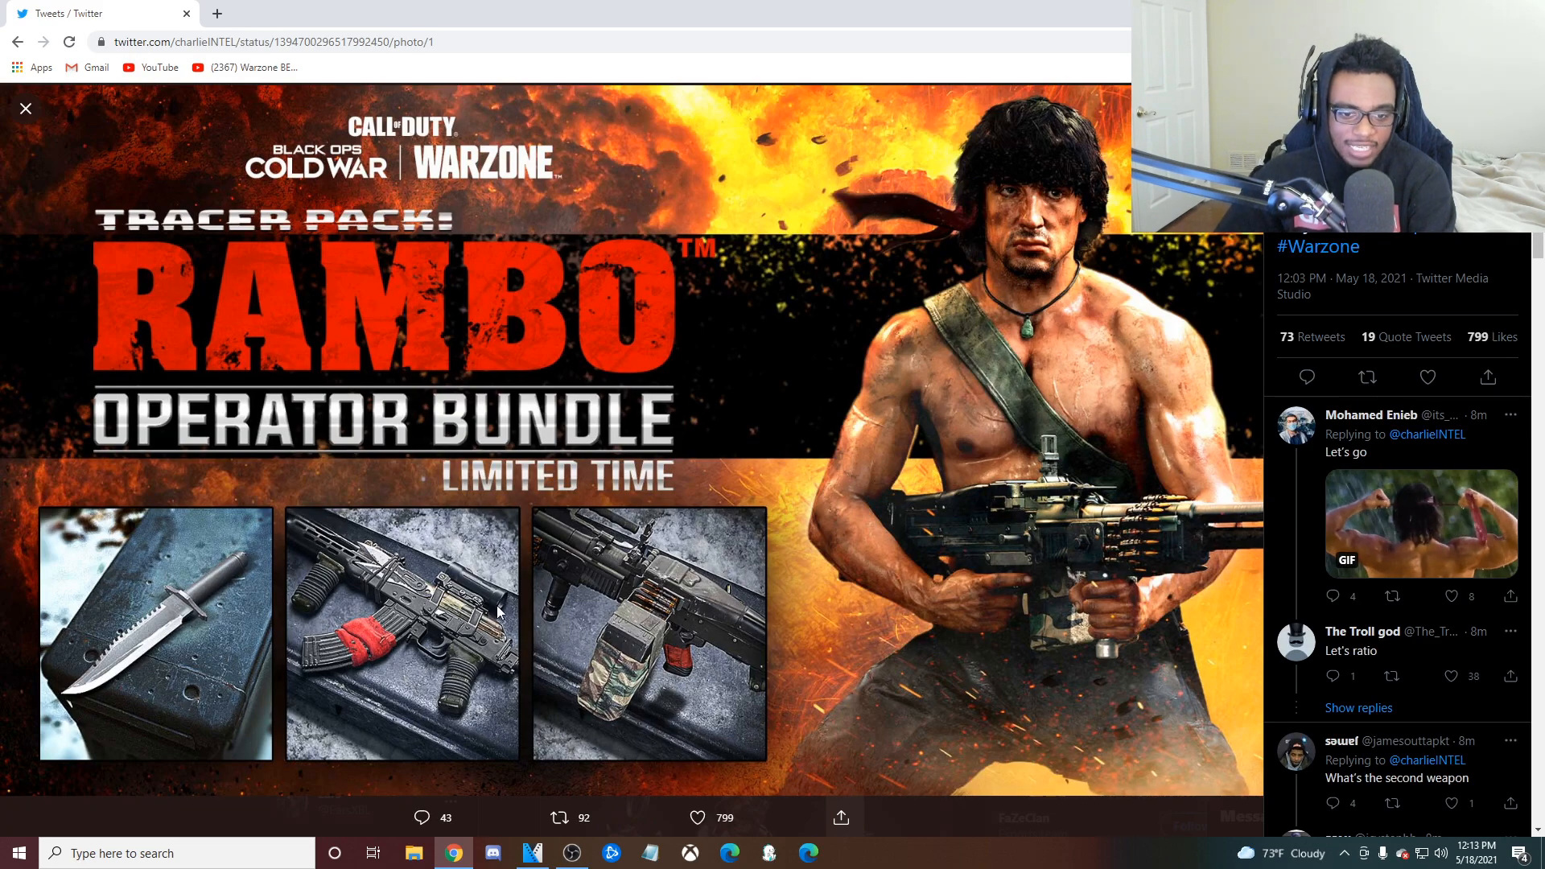
mouse_move(1035, 266)
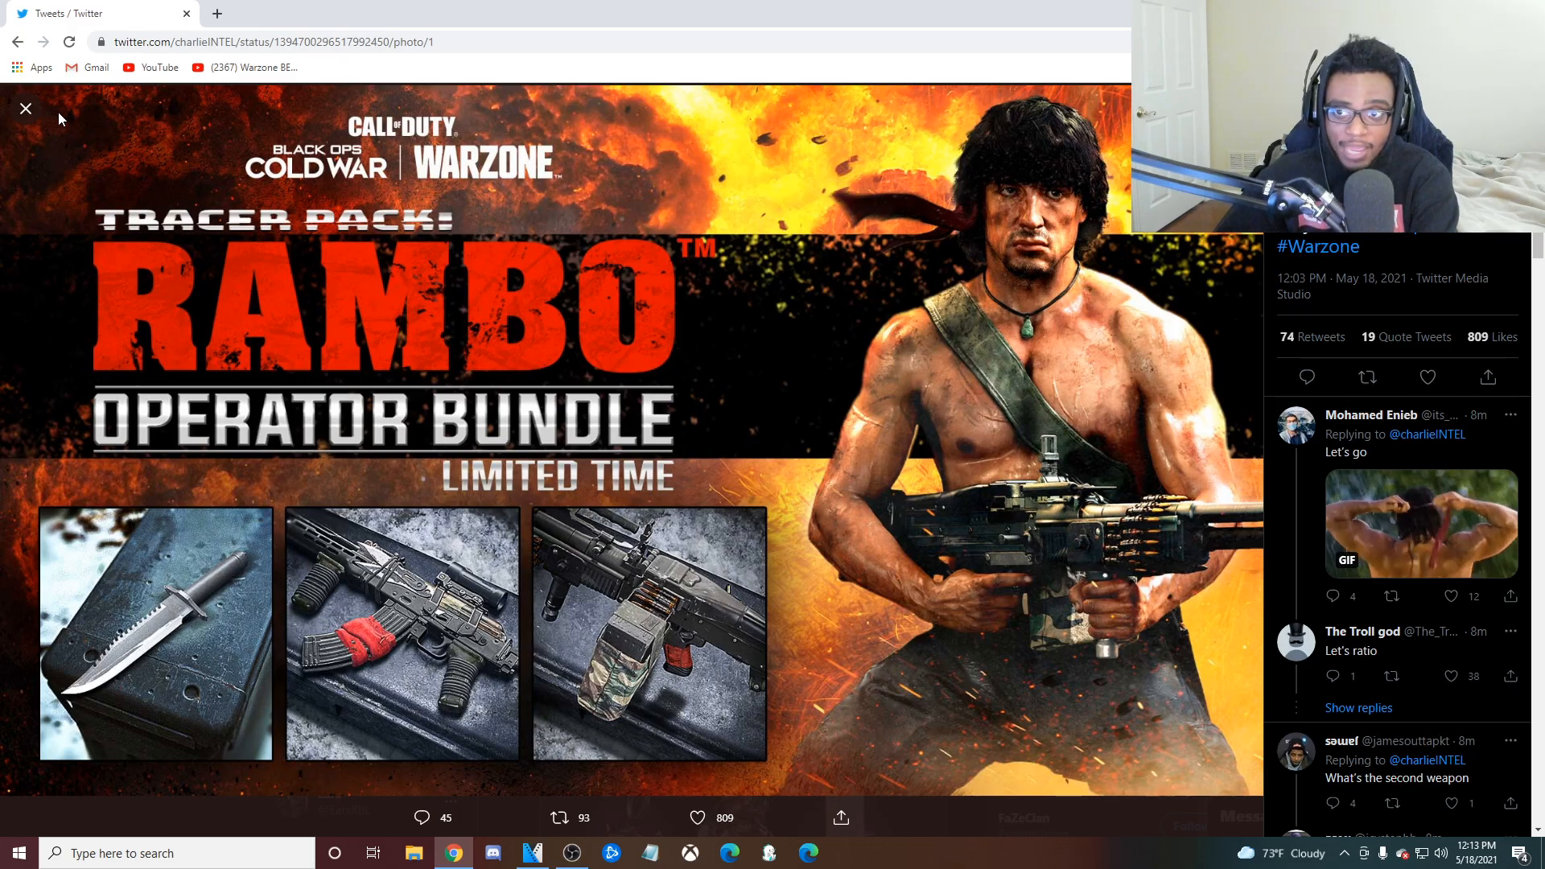
left_click(26, 108)
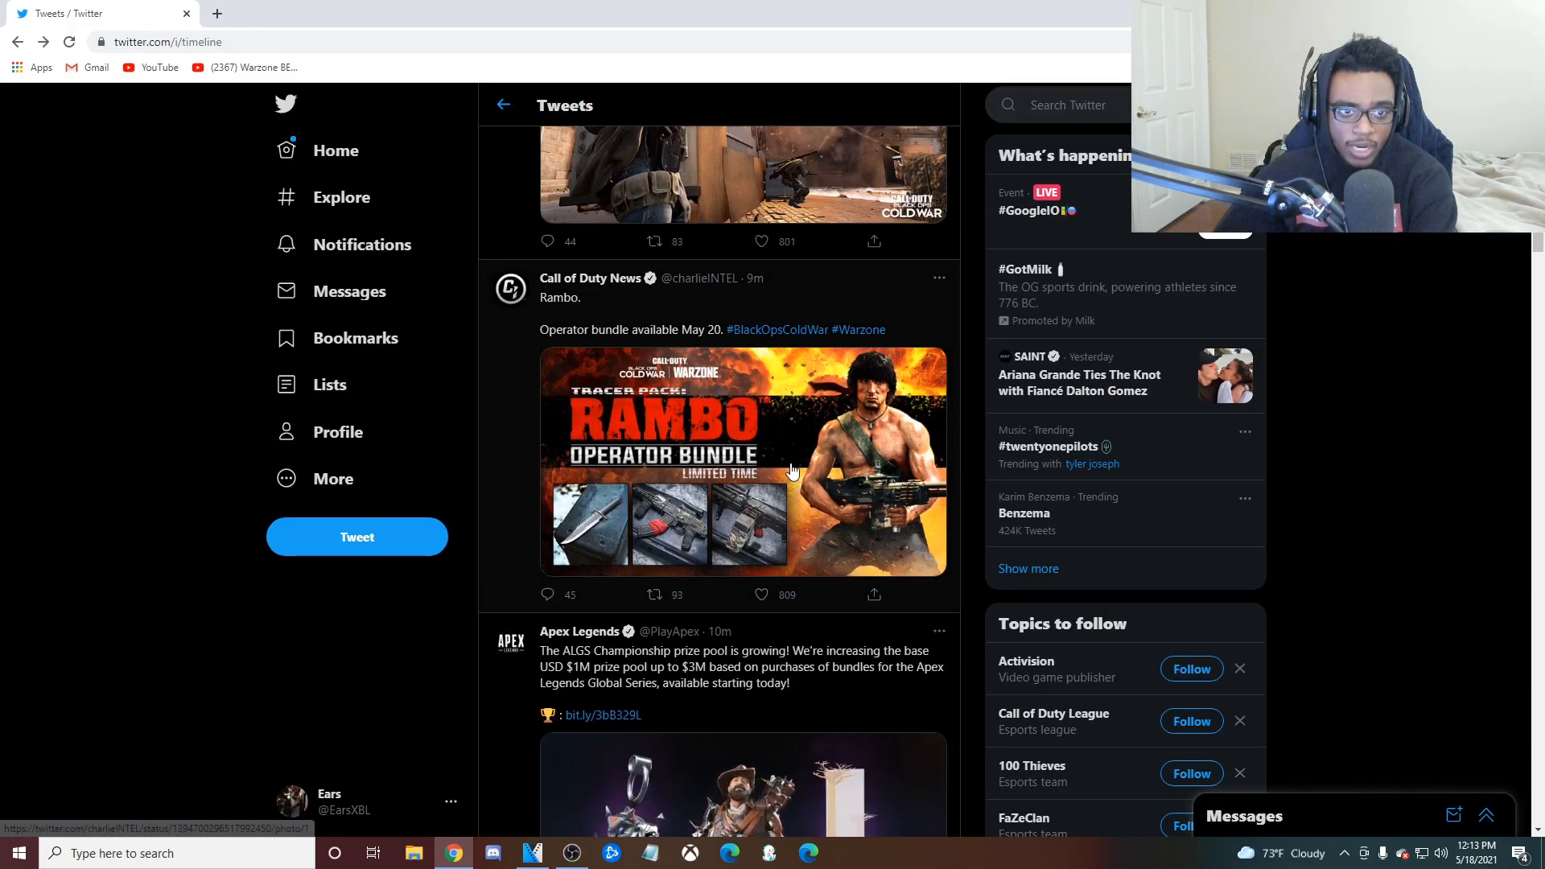
left_click(739, 177)
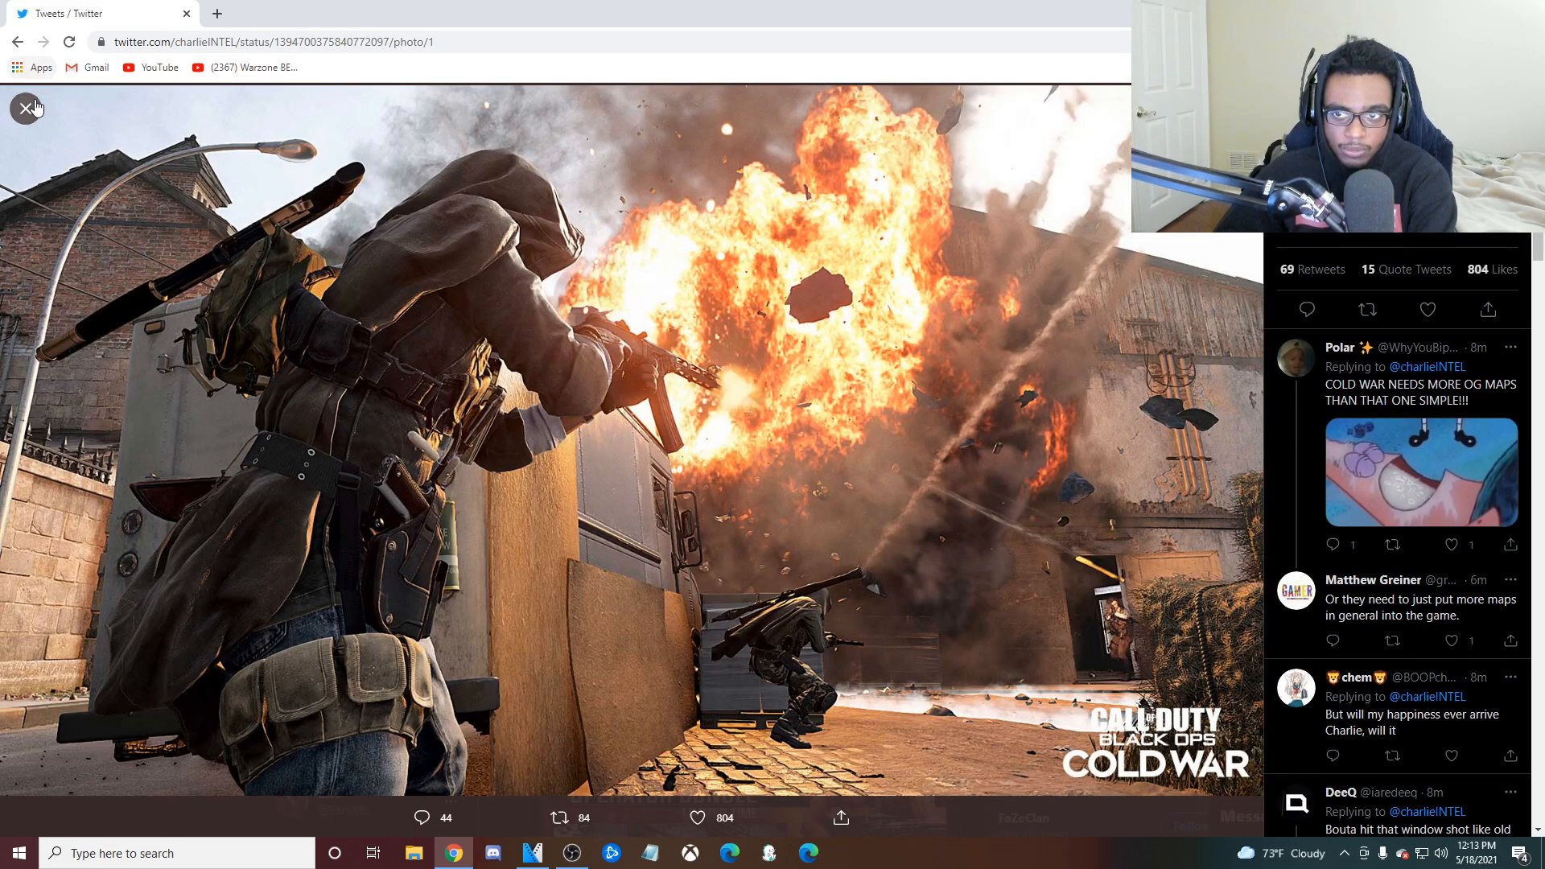
left_click(27, 107)
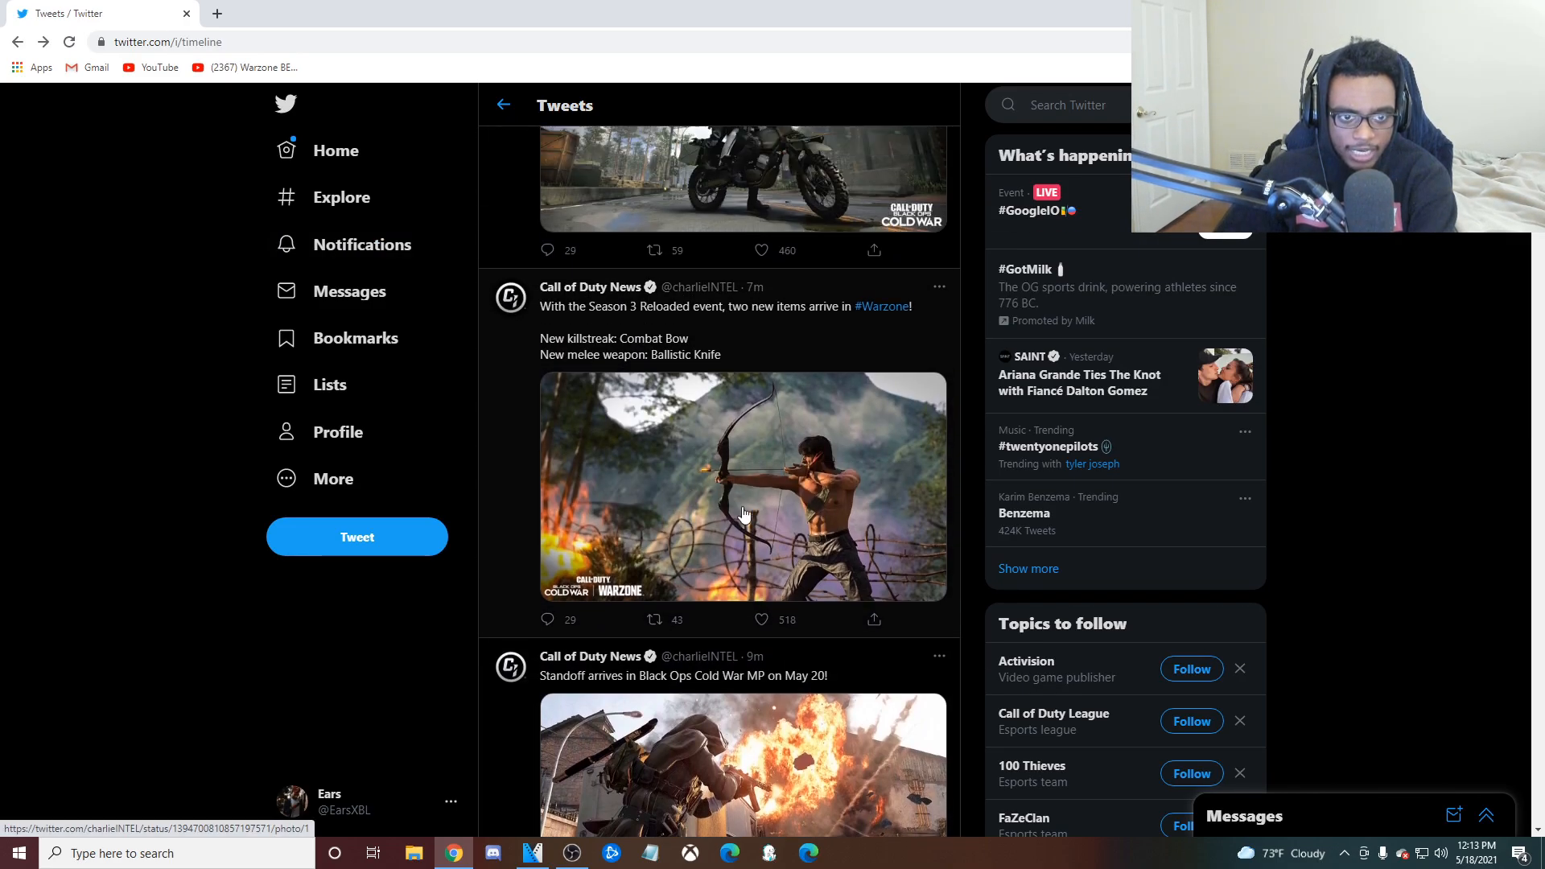
left_click(743, 486)
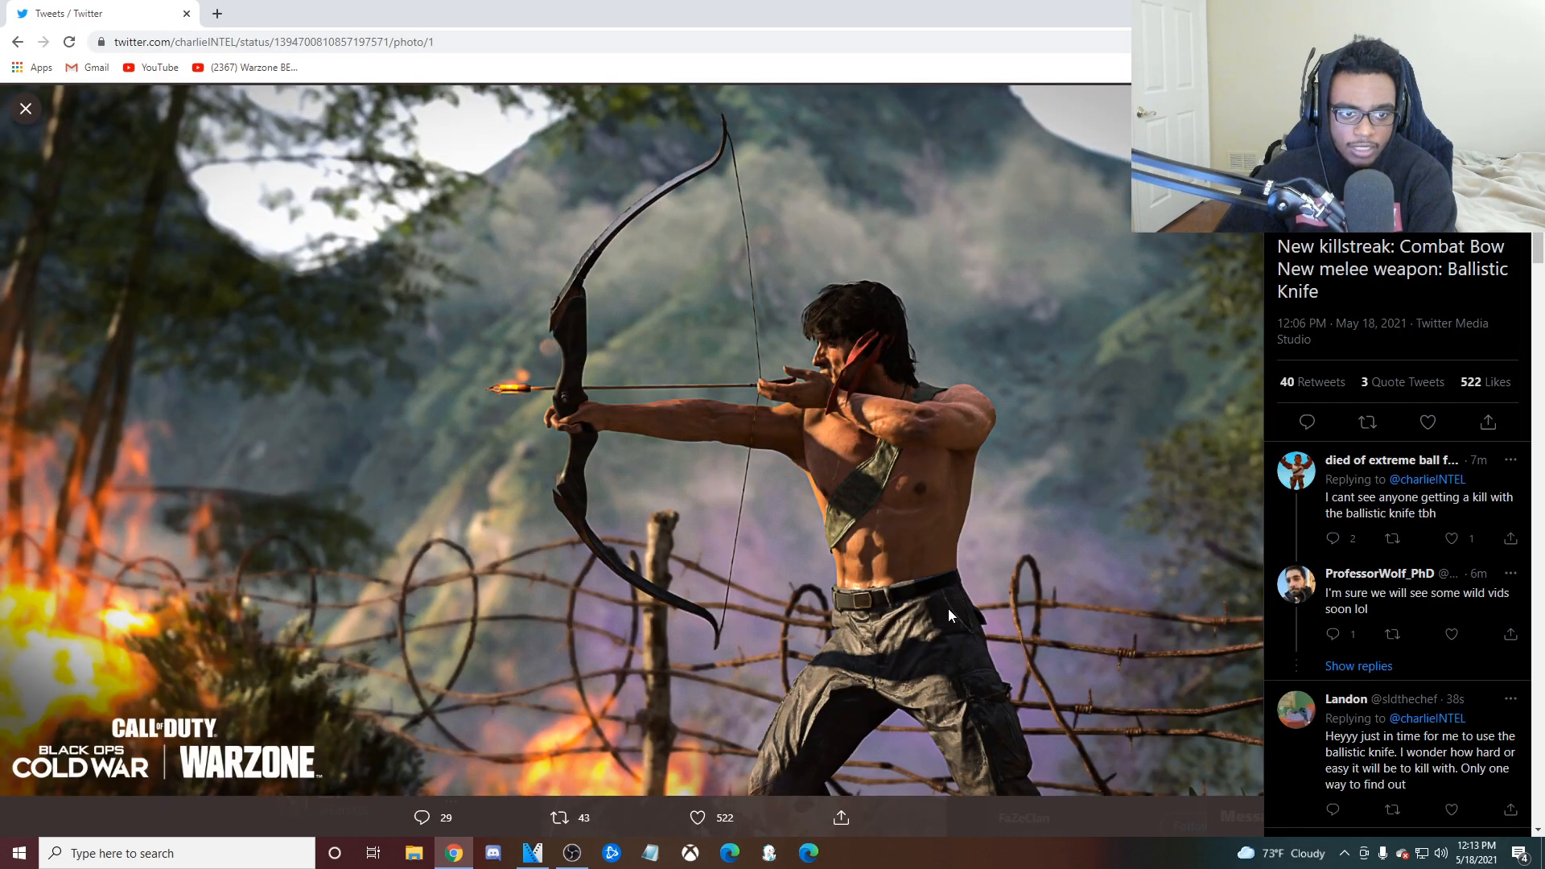
mouse_move(723, 383)
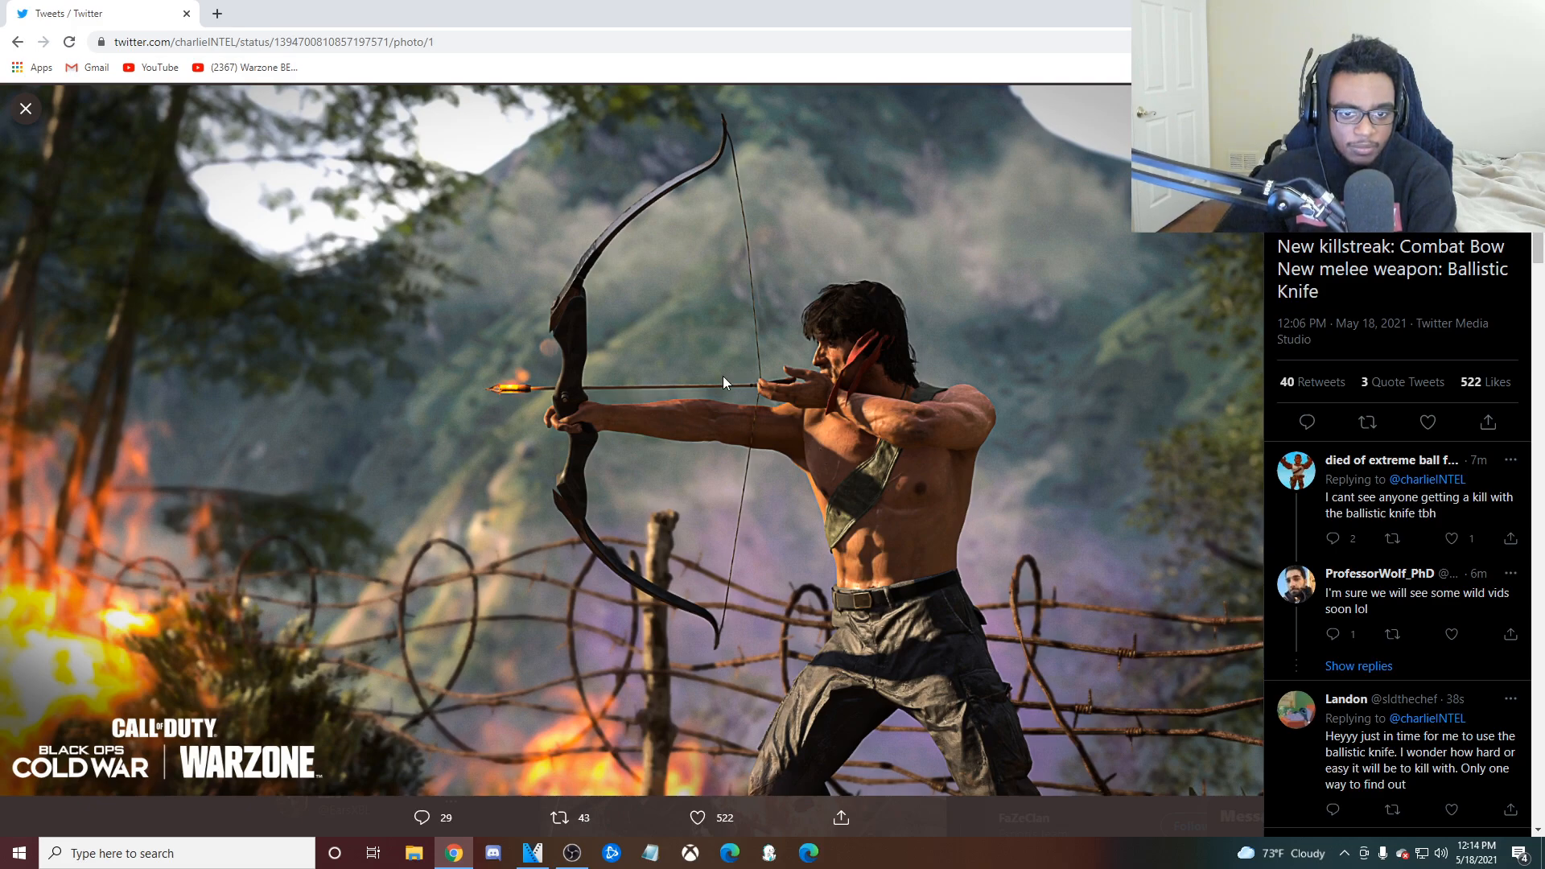
mouse_move(604, 494)
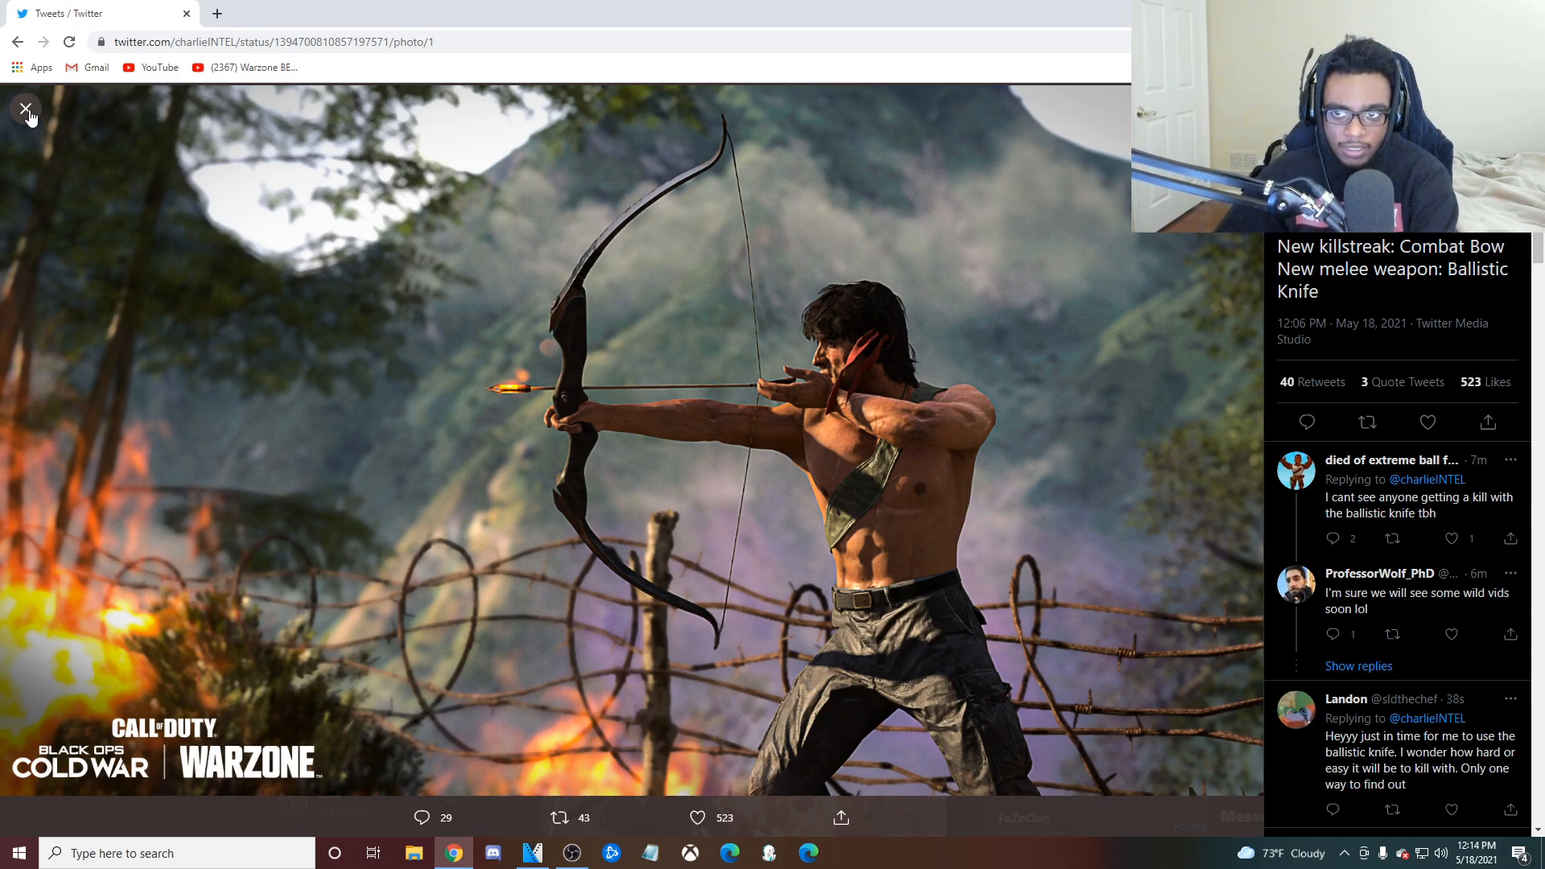
left_click(27, 108)
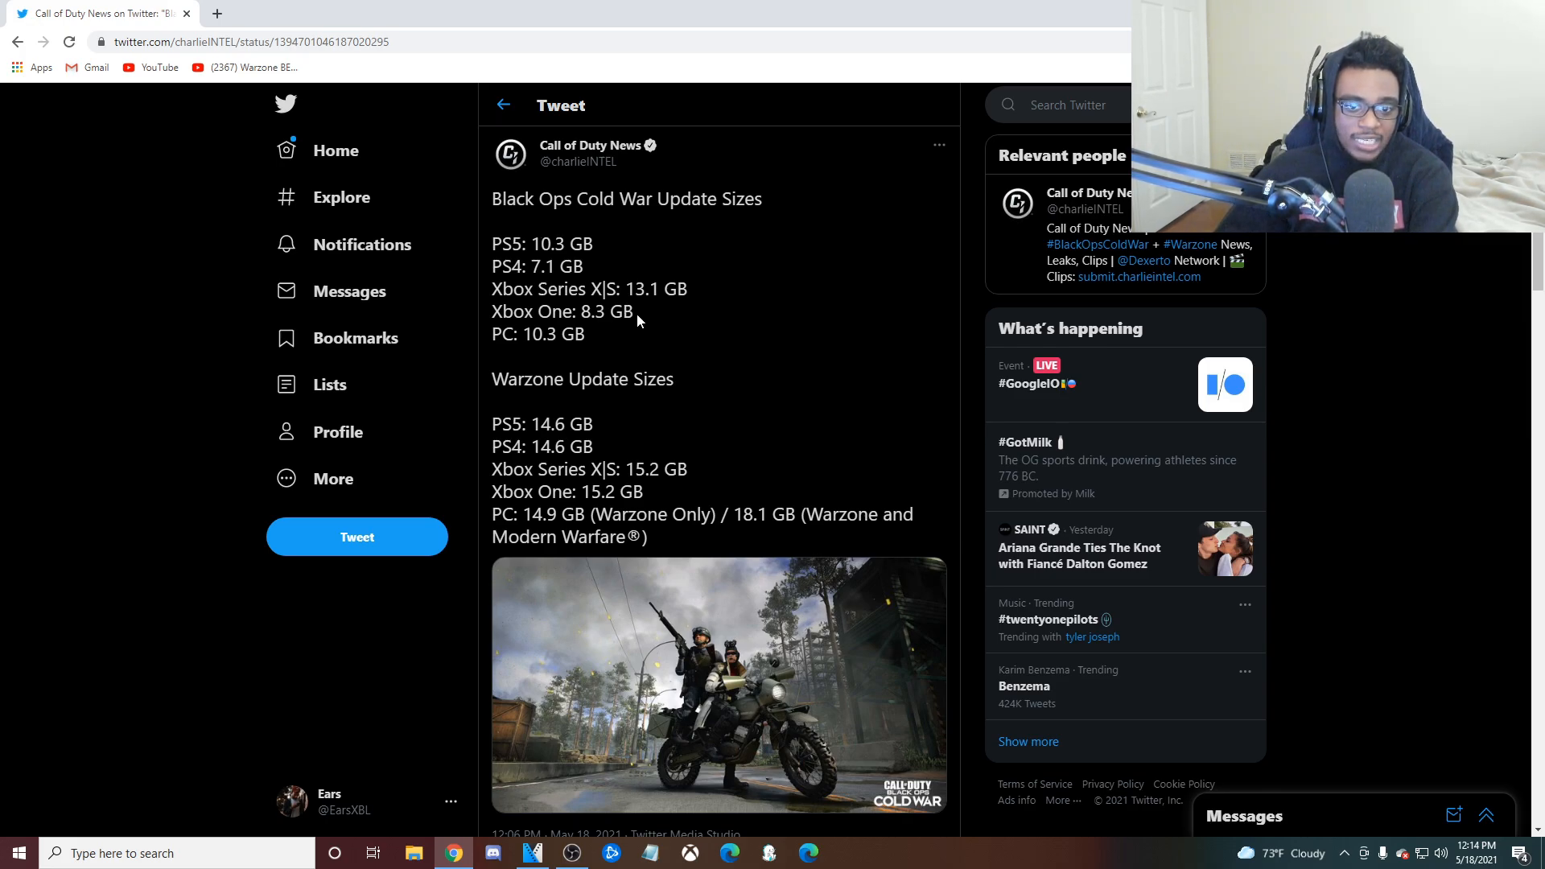
mouse_move(662, 314)
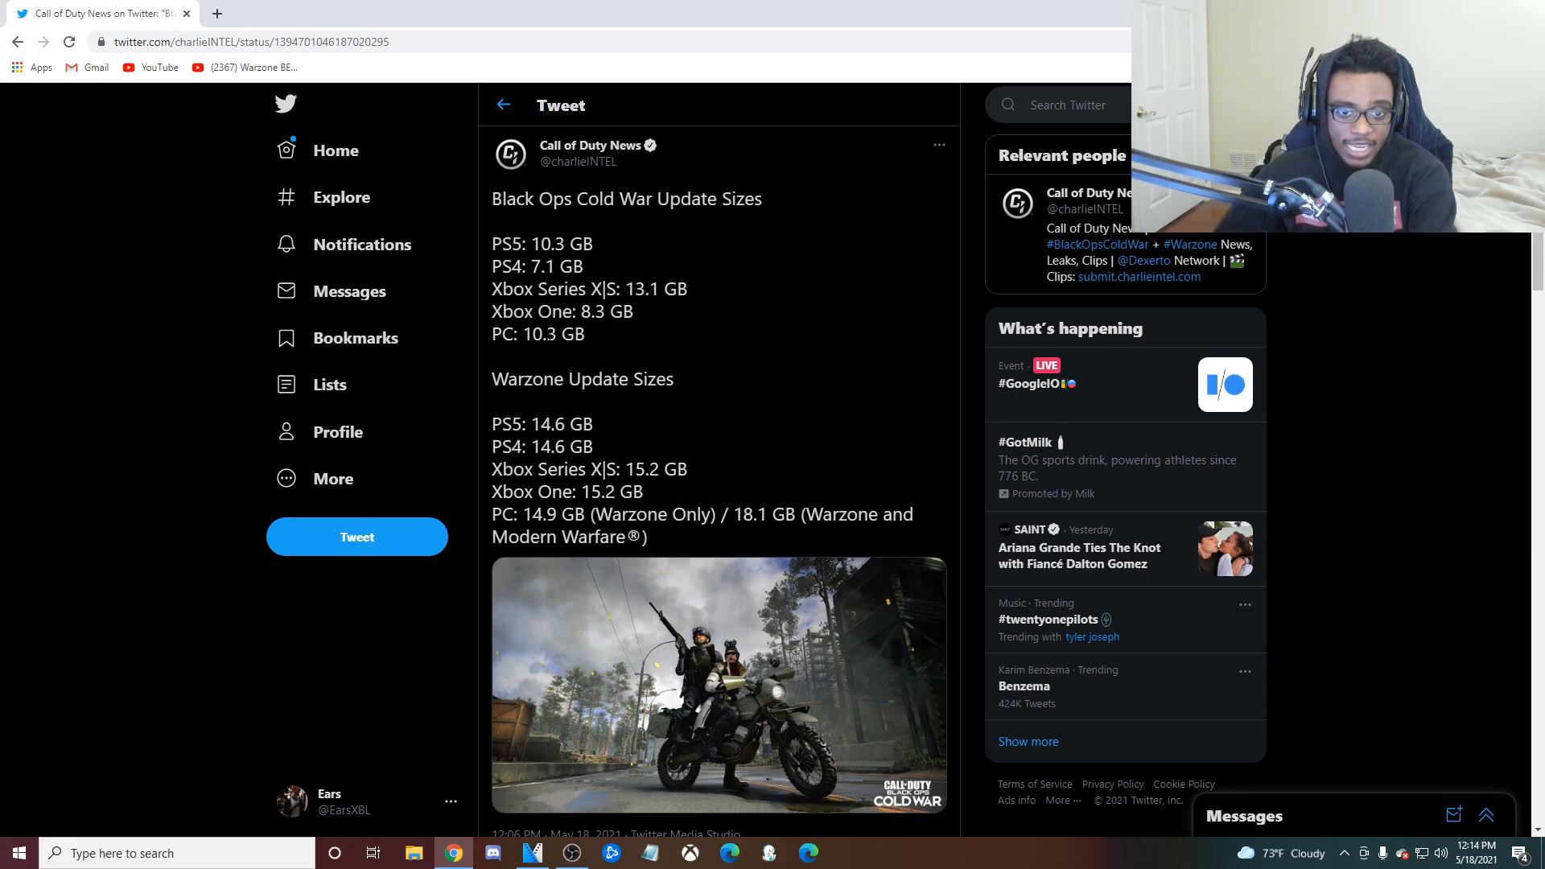
mouse_move(611, 370)
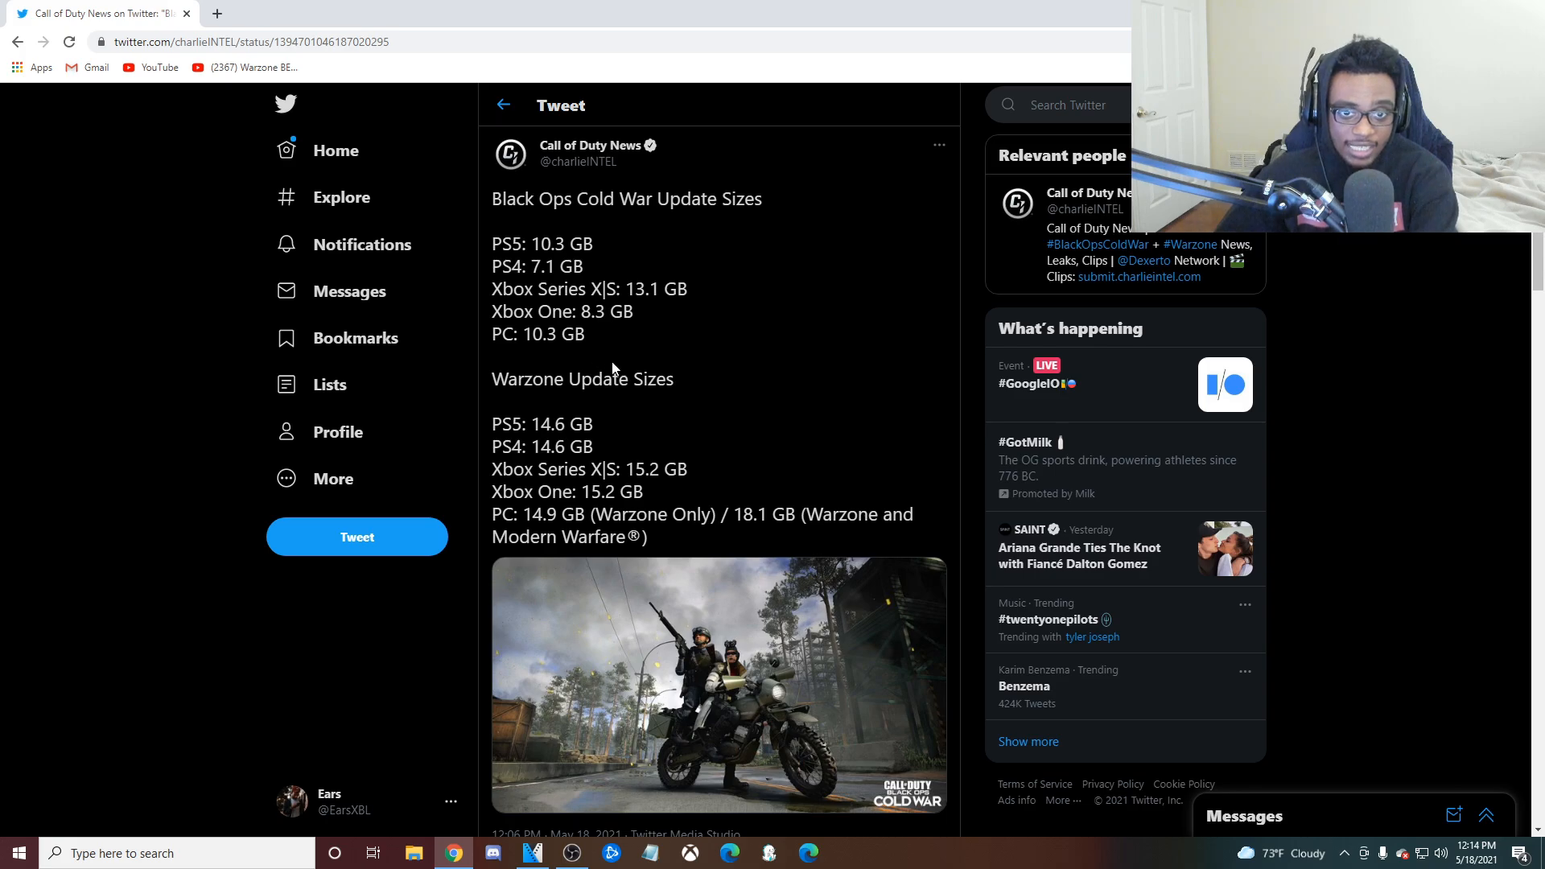
mouse_move(628, 444)
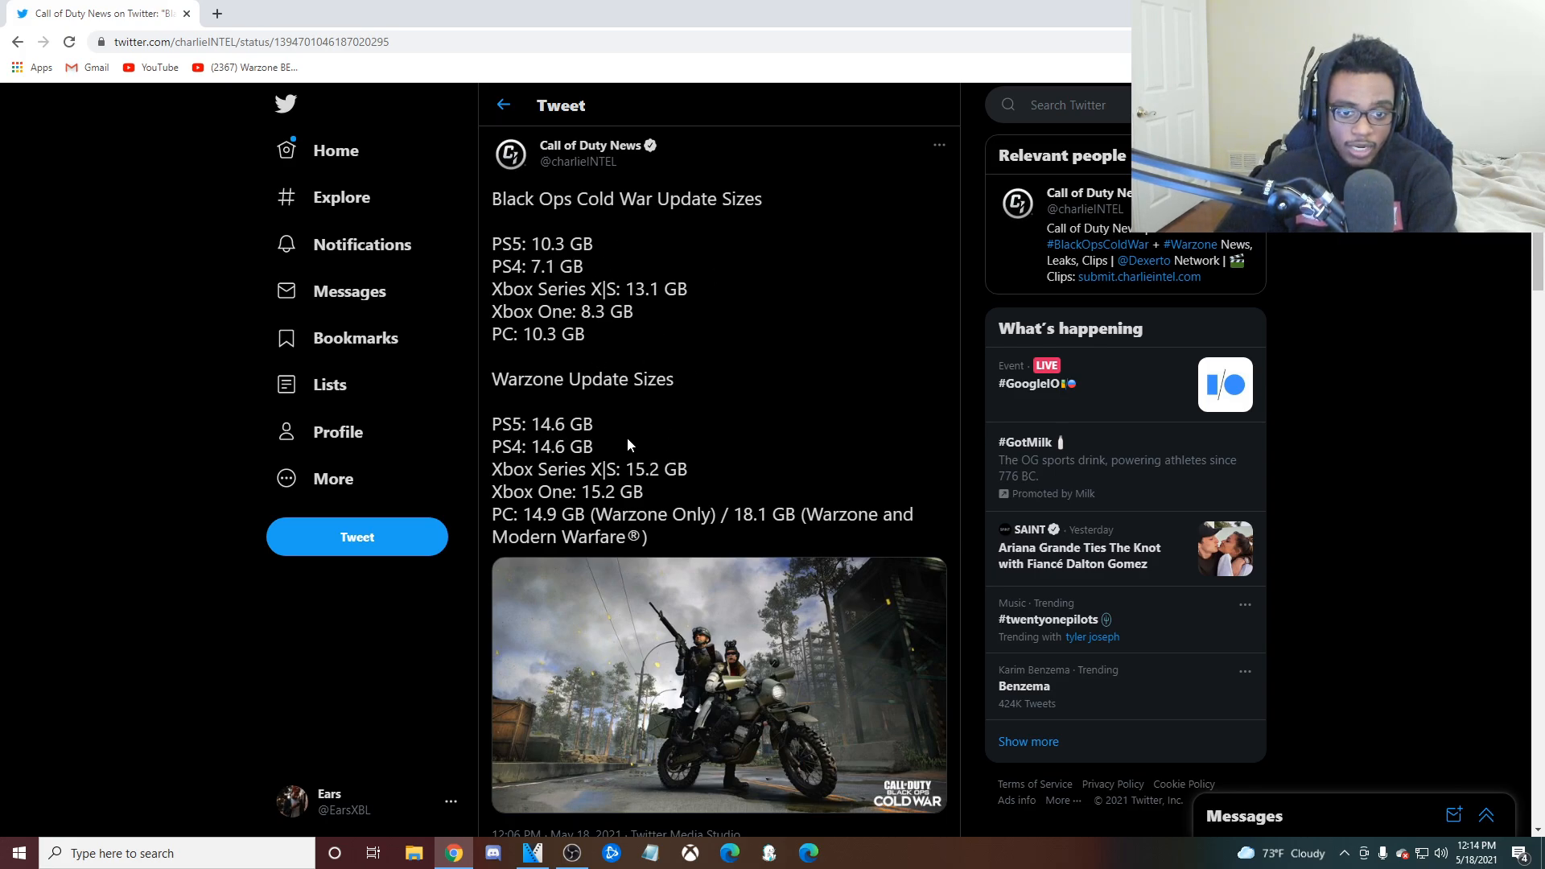
mouse_move(651, 495)
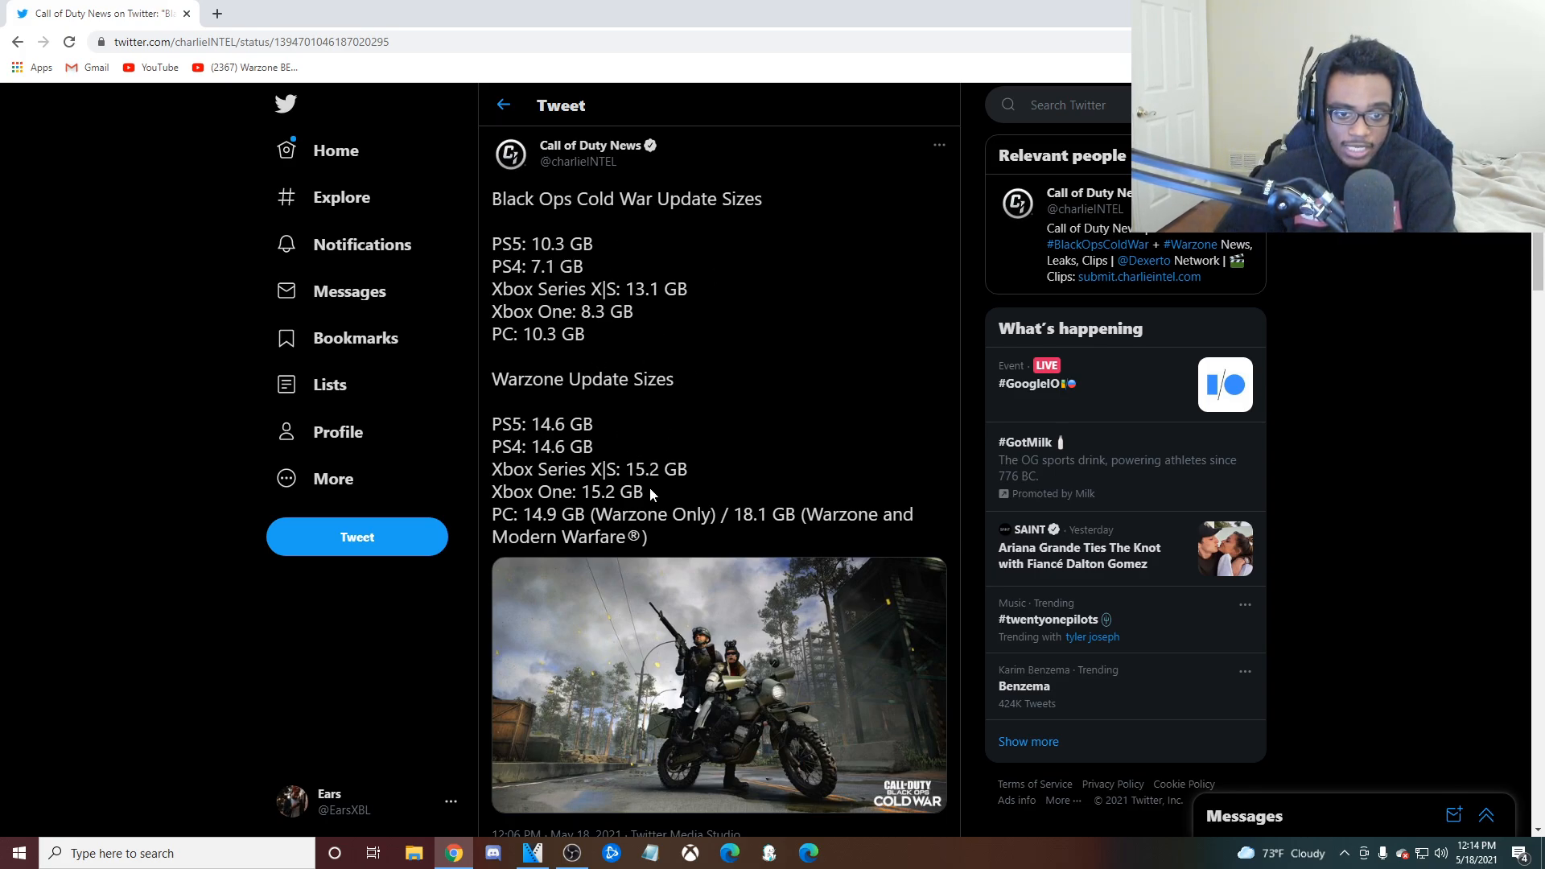
mouse_move(616, 700)
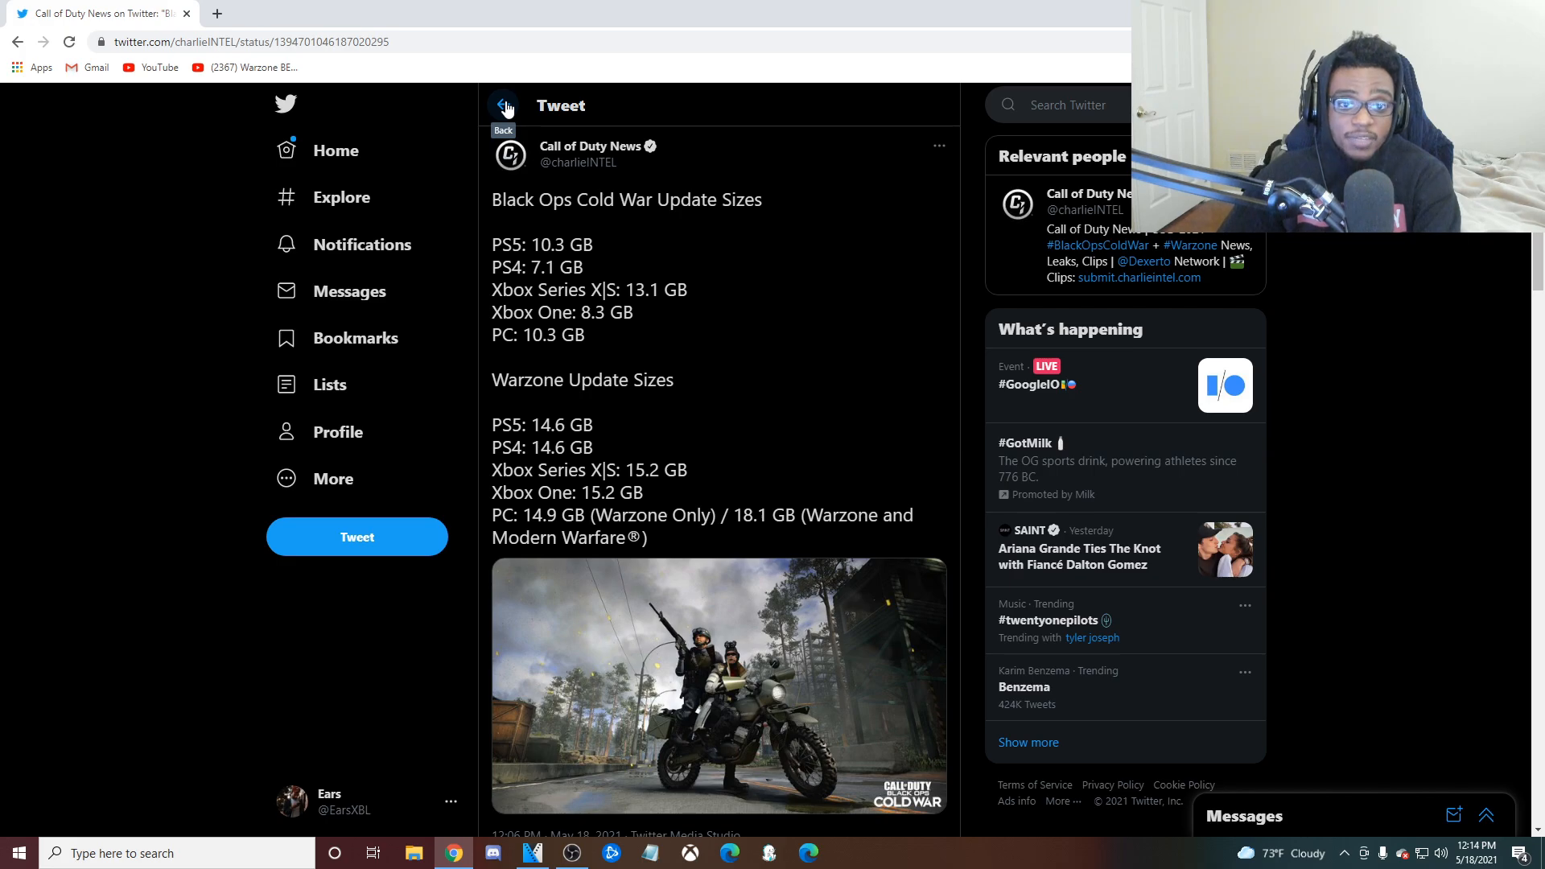
Step: Return from the update sizes tweet to the timeline and view the Death's Bride bundle image full-size
left_click(504, 107)
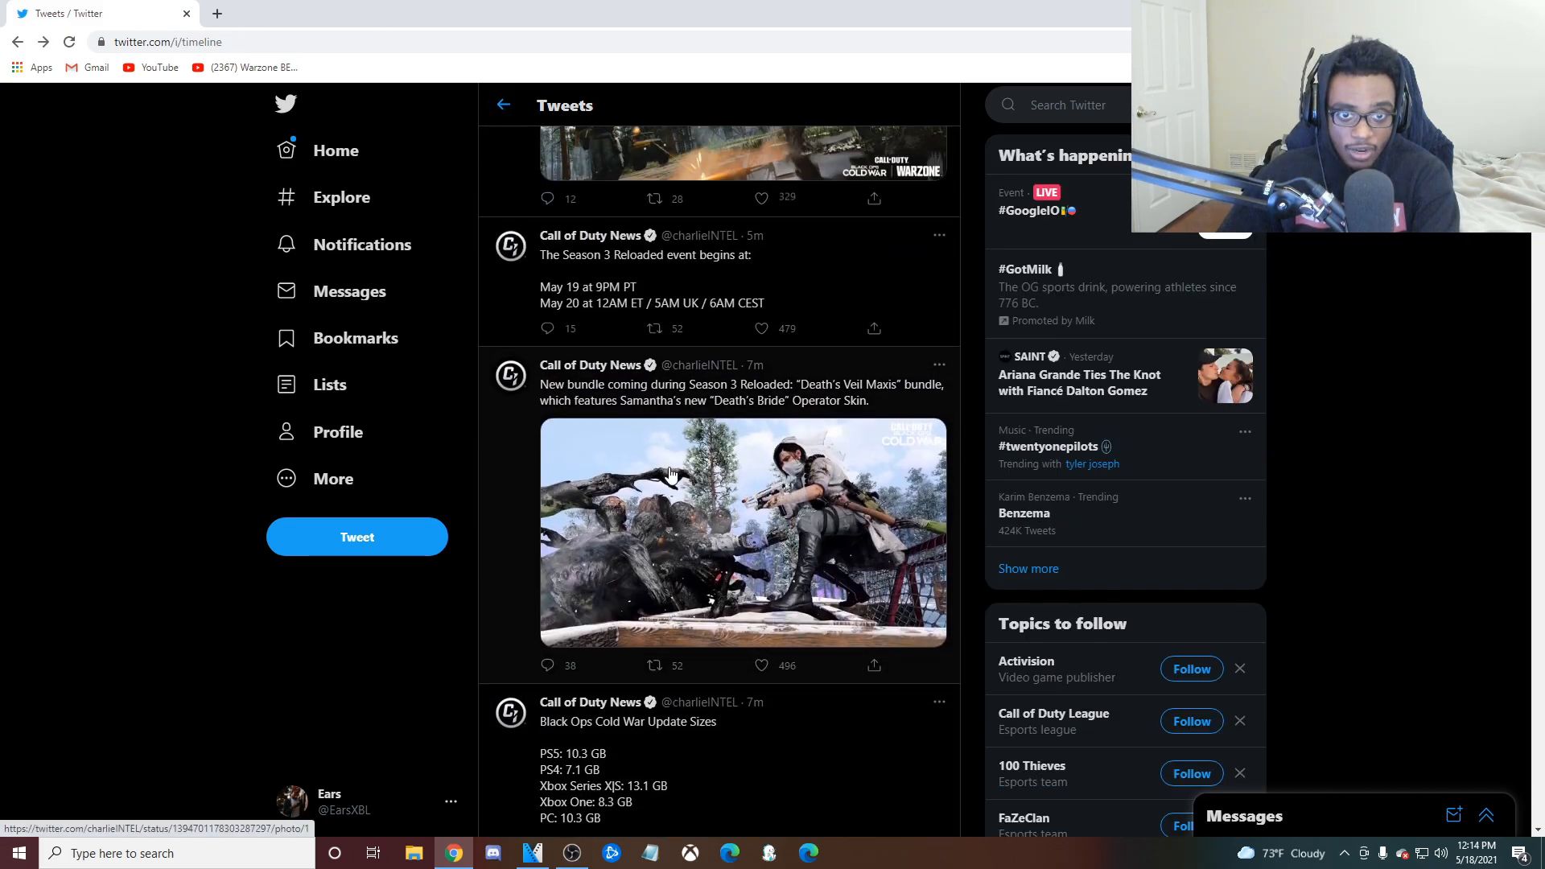
scroll("down", 3)
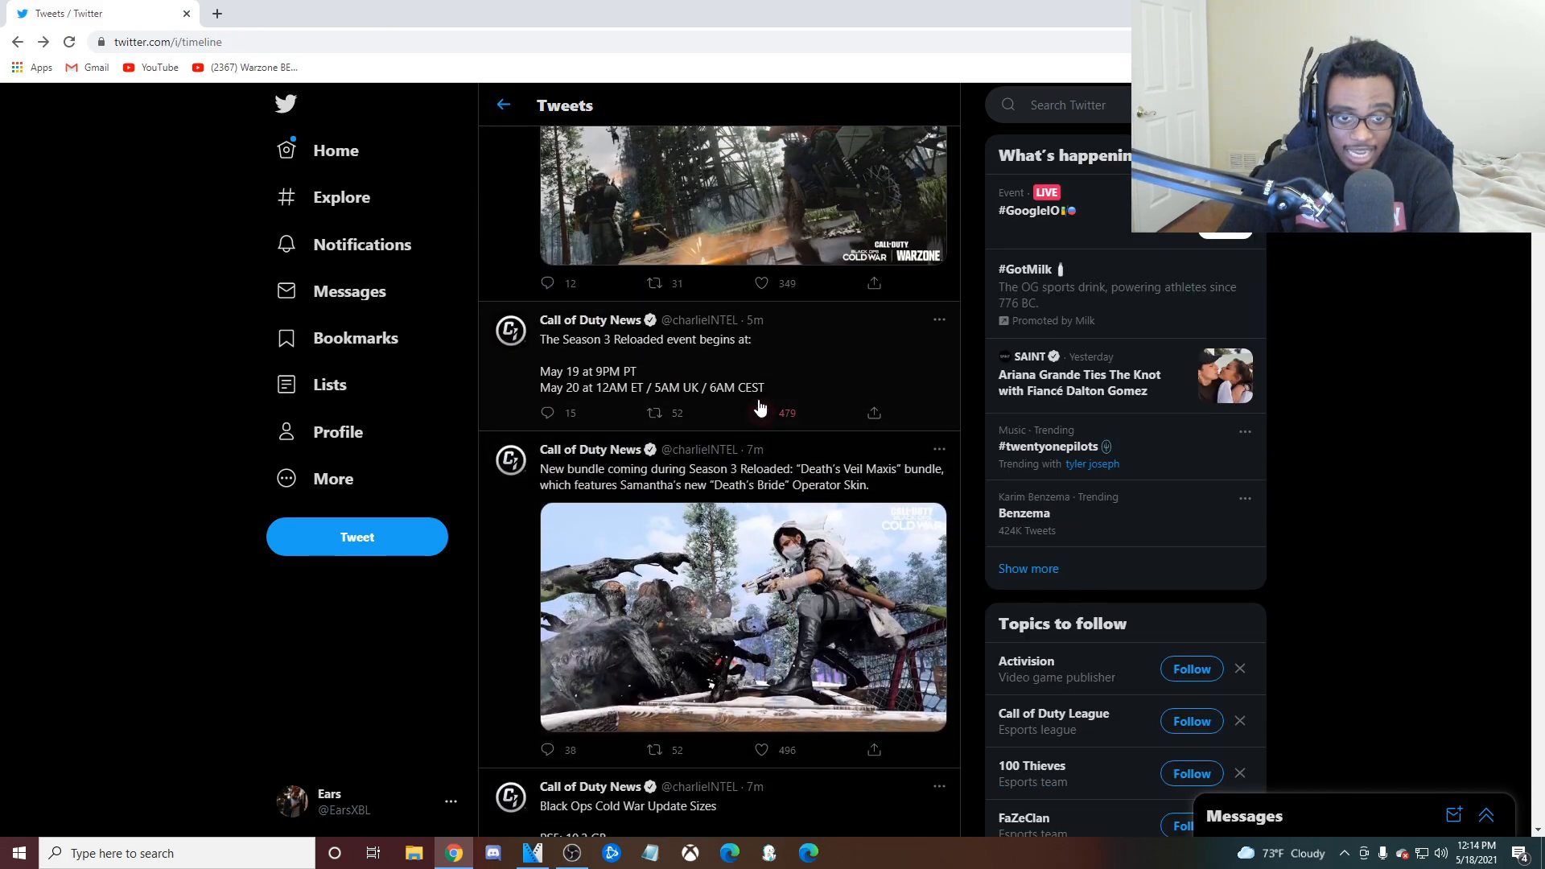
left_click(645, 380)
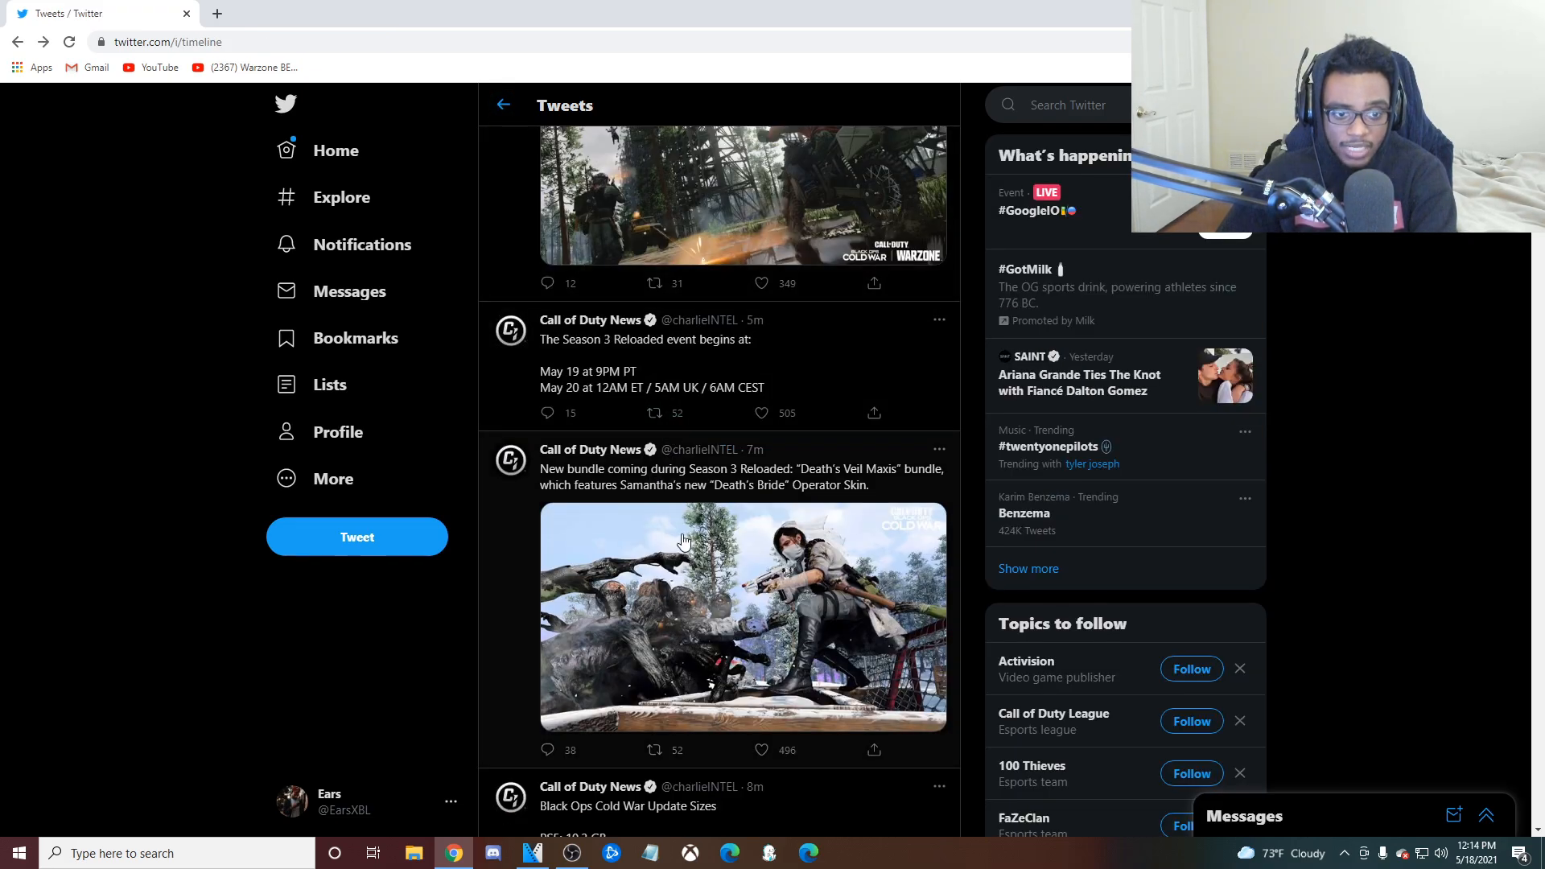
left_click(744, 616)
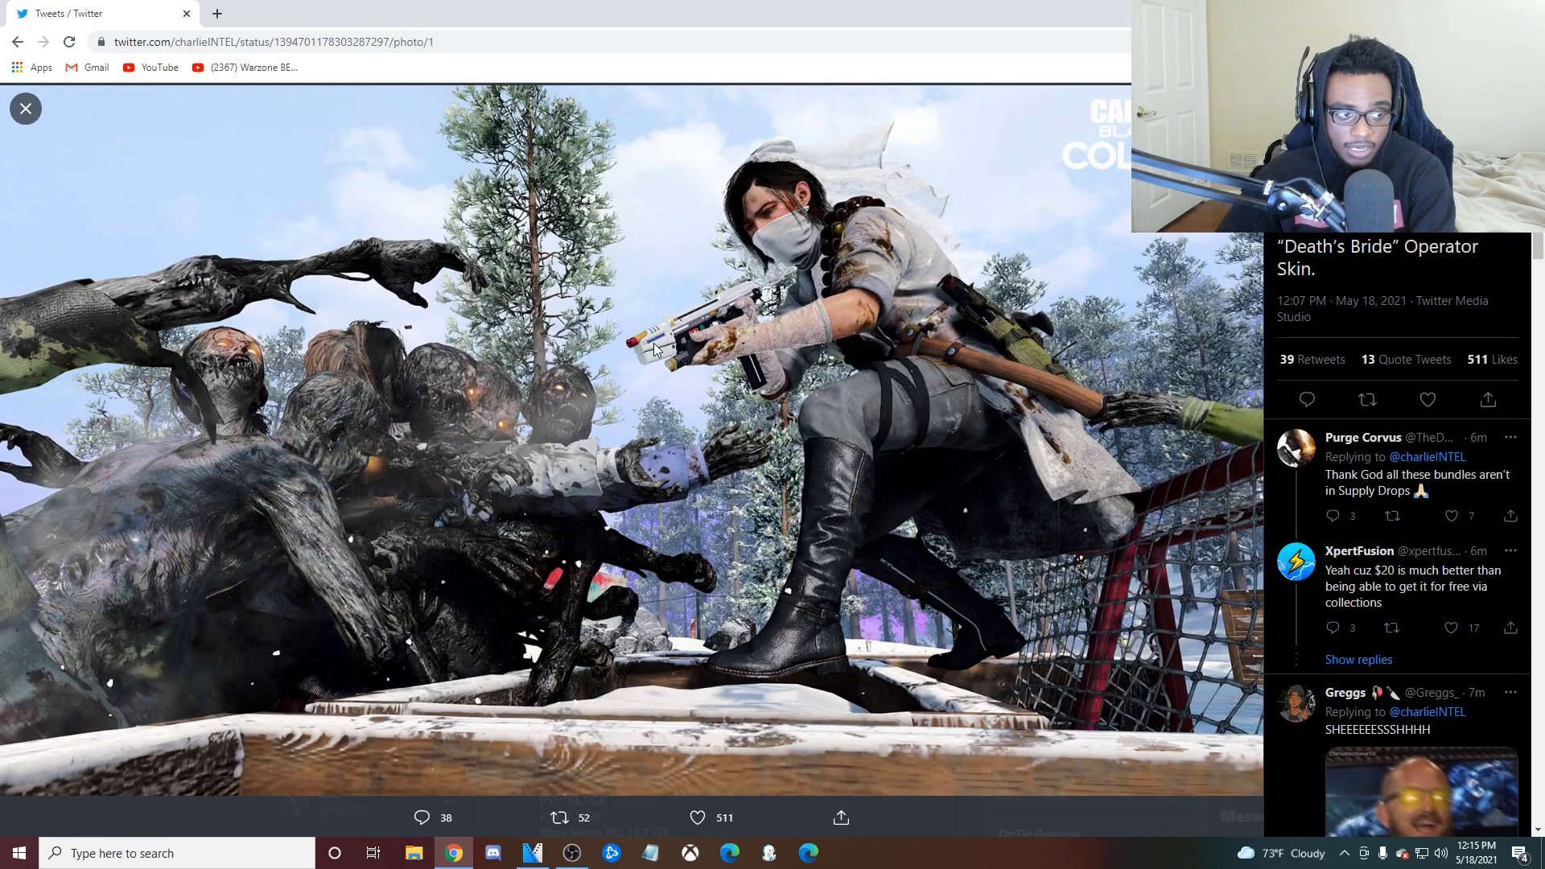
mouse_move(650, 377)
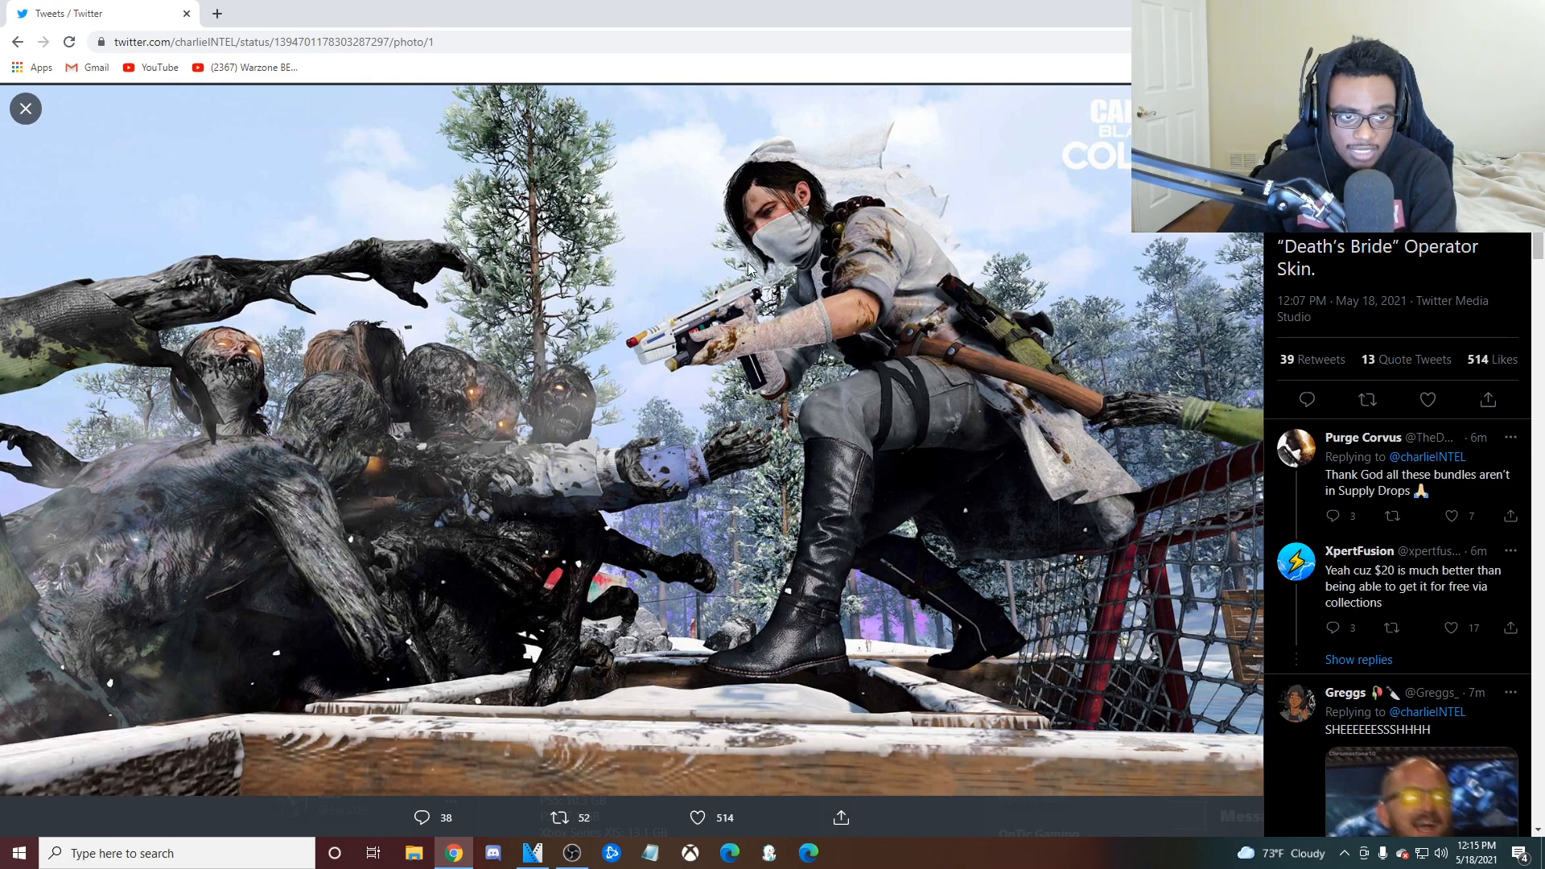
mouse_move(920, 511)
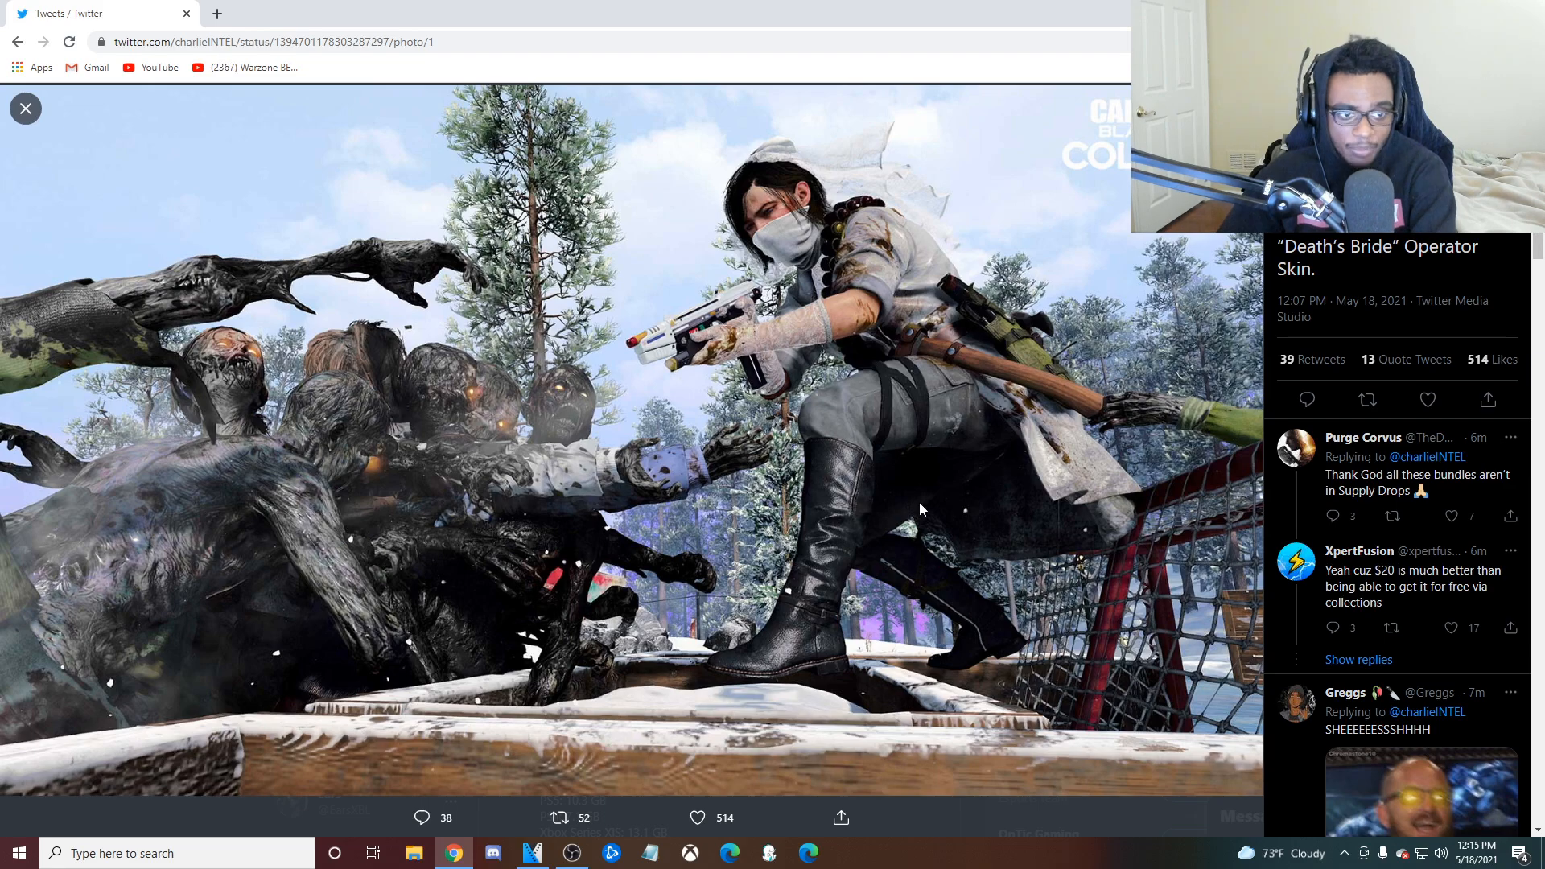
mouse_move(747, 376)
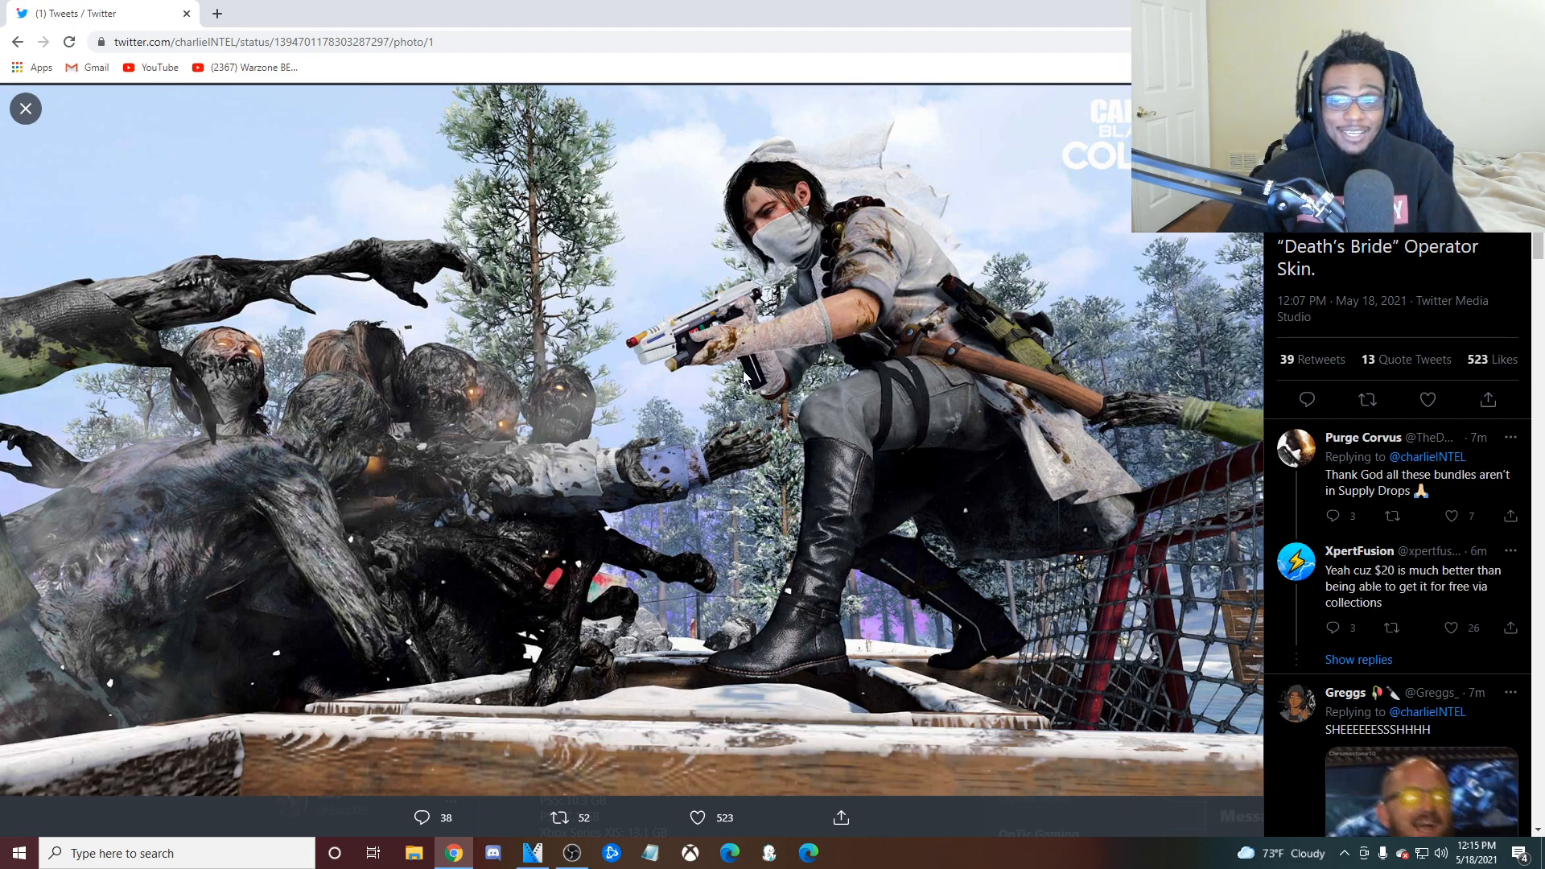
left_click(24, 108)
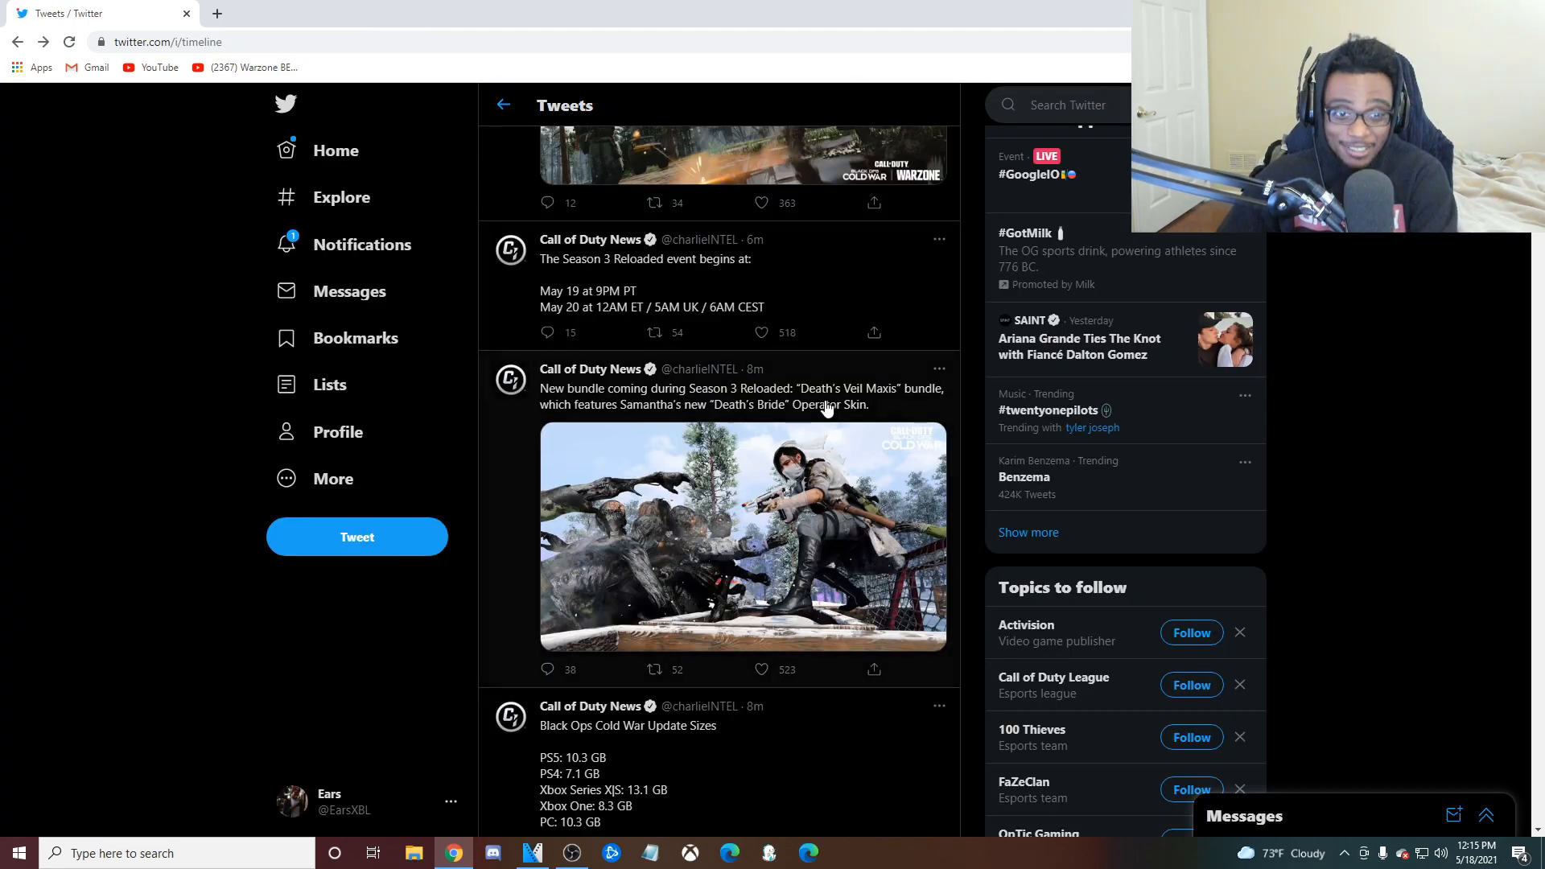
Step: Scroll up to the Die Hardpoint tweet, view it on its own page, then go back
scroll("up", 3)
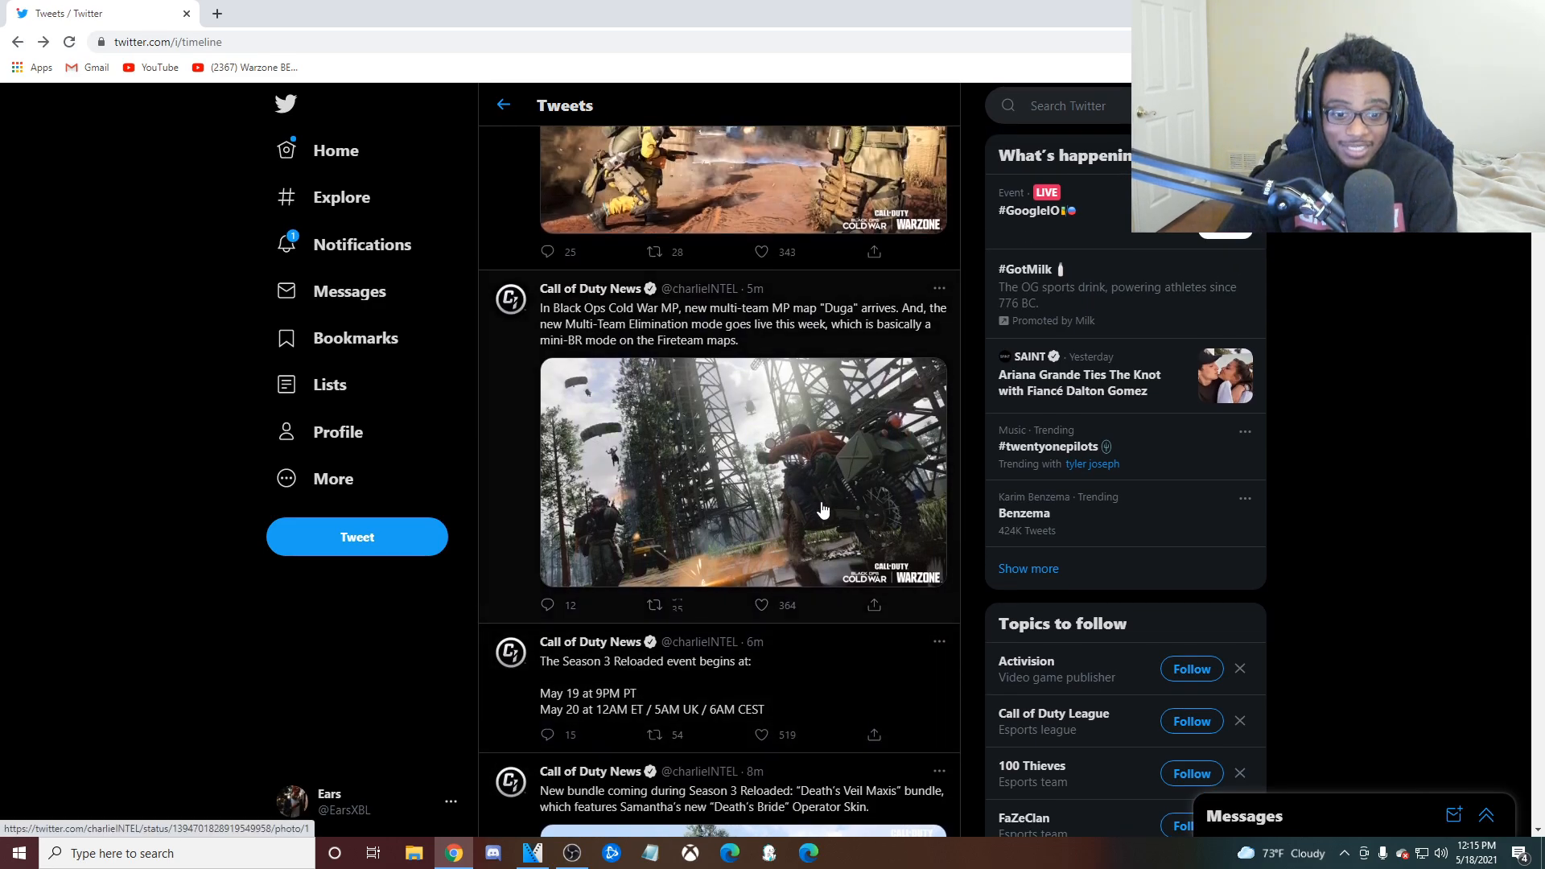
scroll("up", 3)
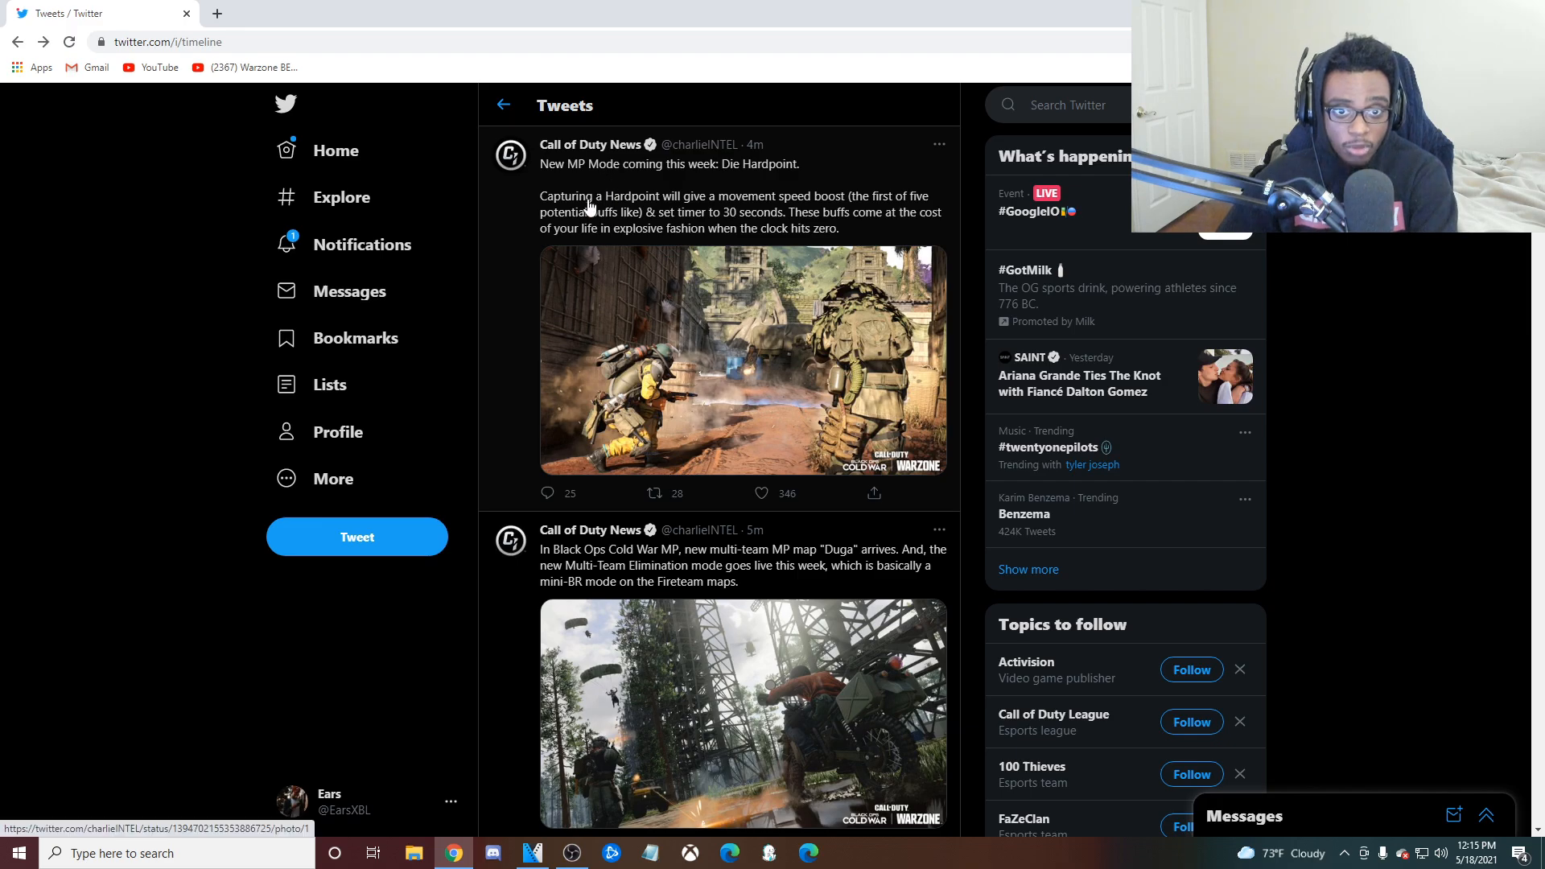
left_click(691, 164)
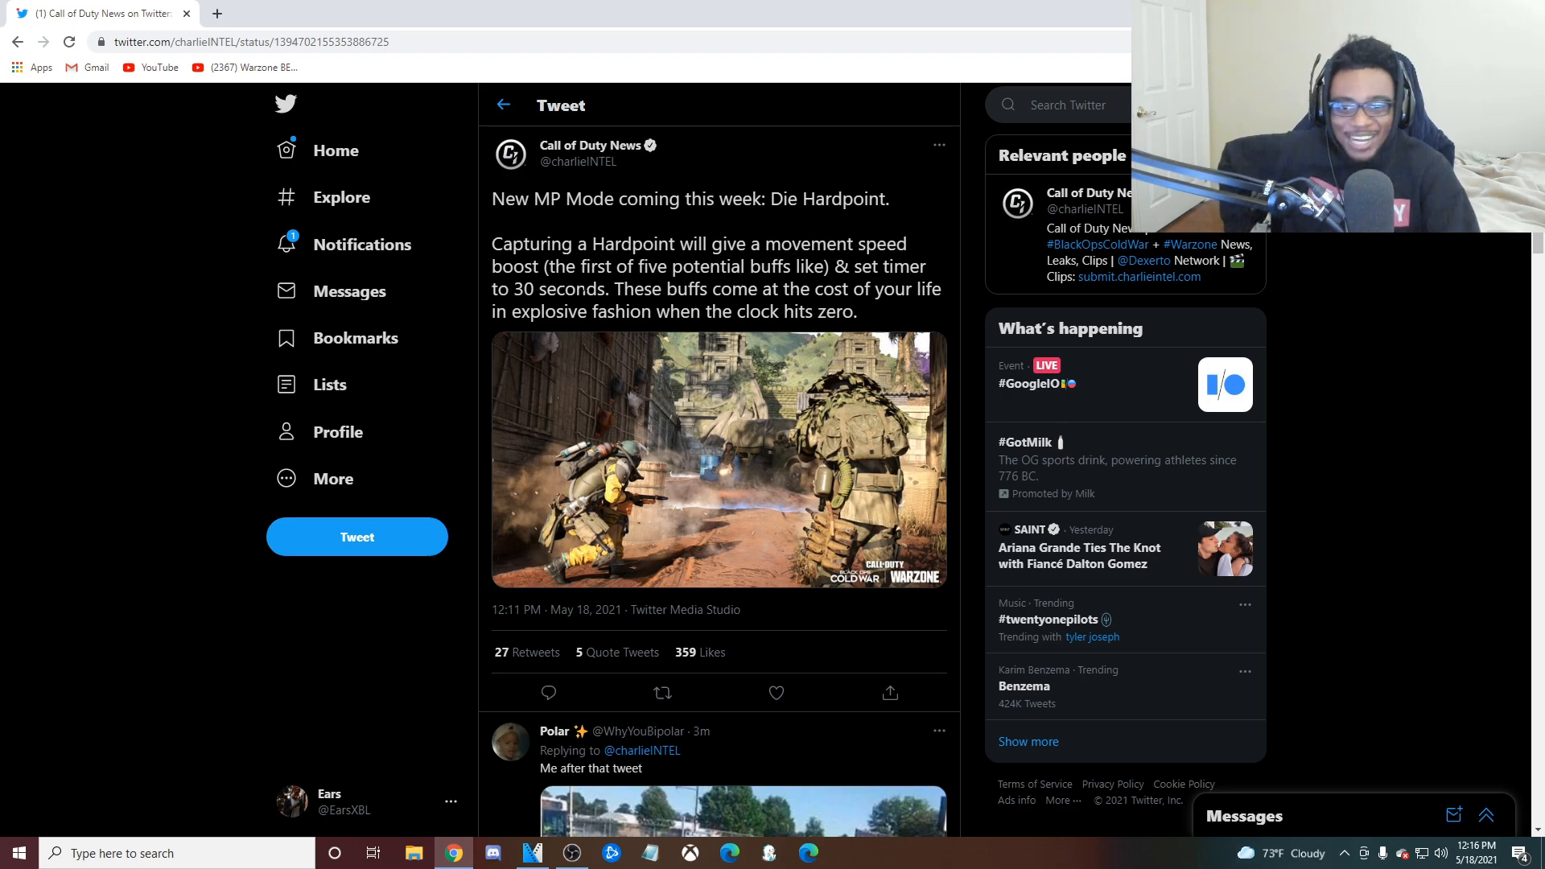
left_click(363, 244)
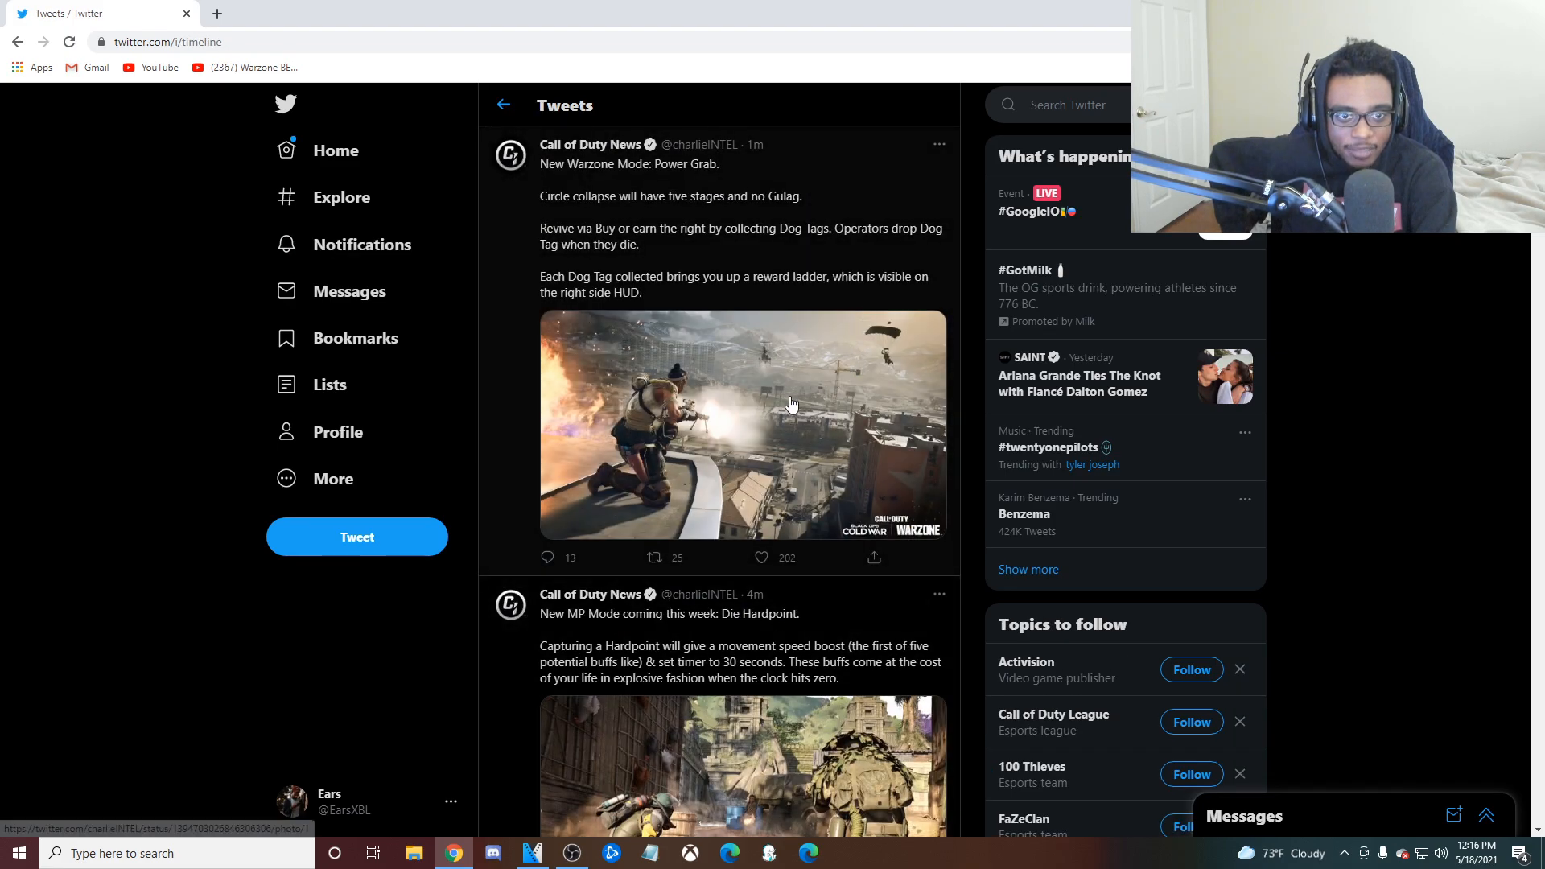
mouse_move(703, 207)
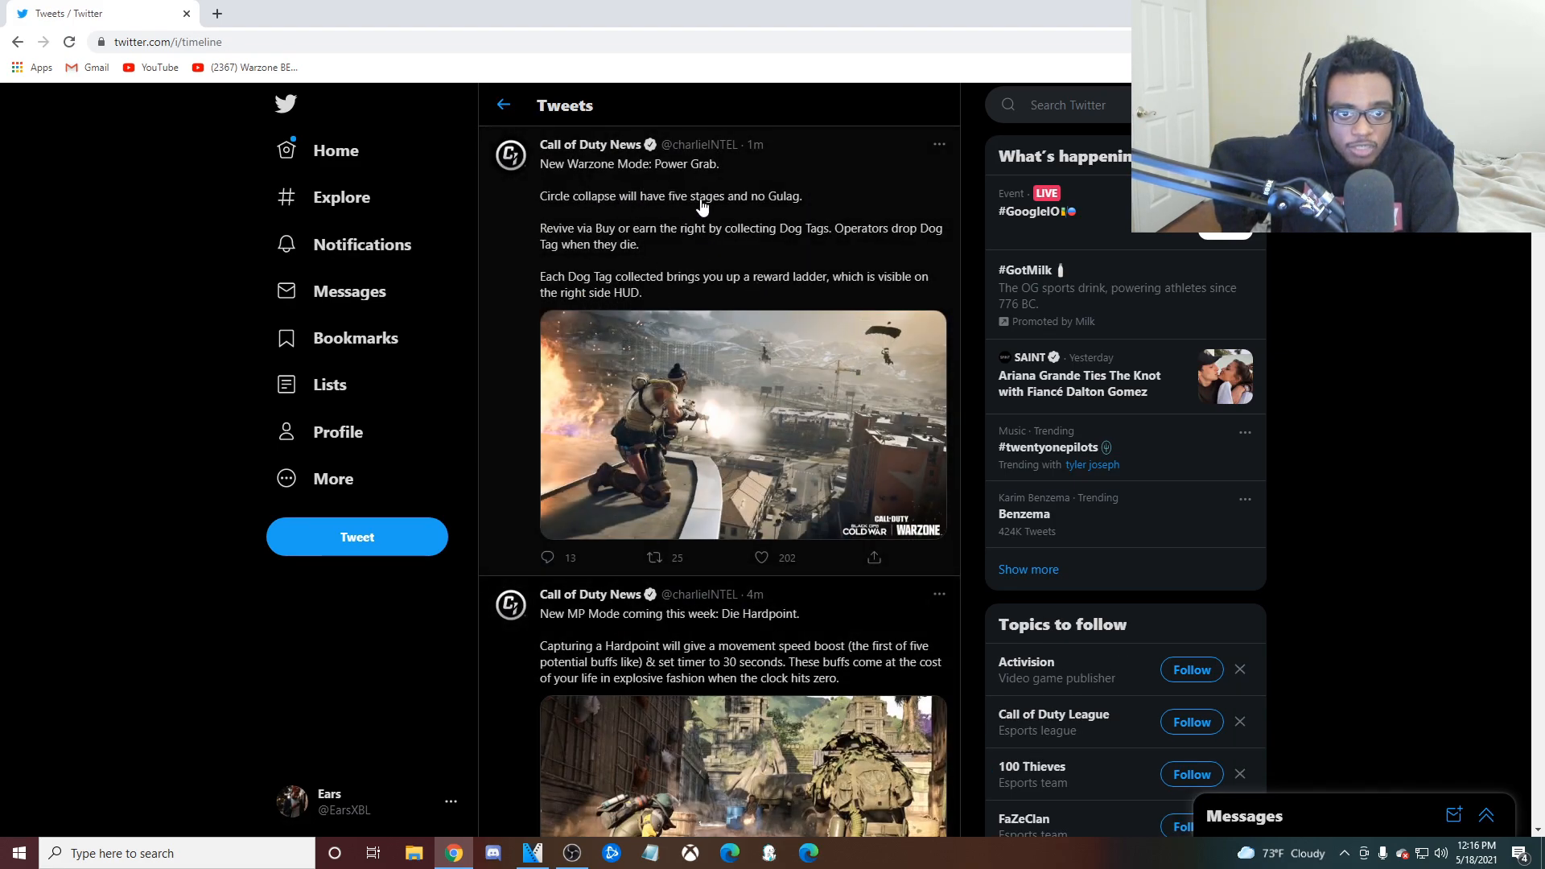
Step: Read the Power Grab tweet, then view the Death's Veil Maxis bundle image full-size
left_click(654, 558)
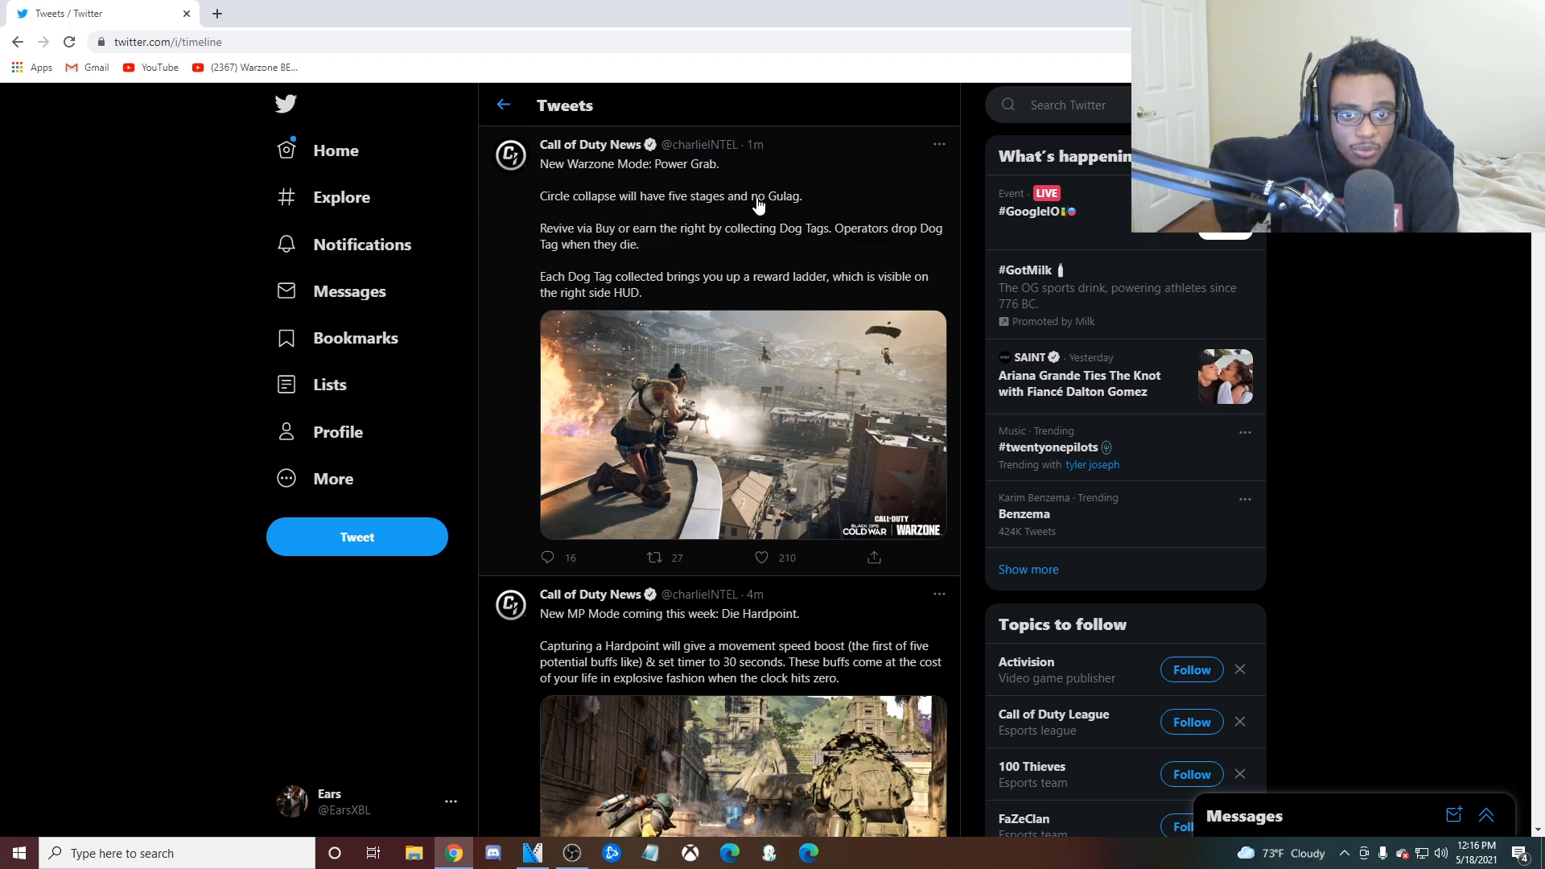
mouse_move(705, 249)
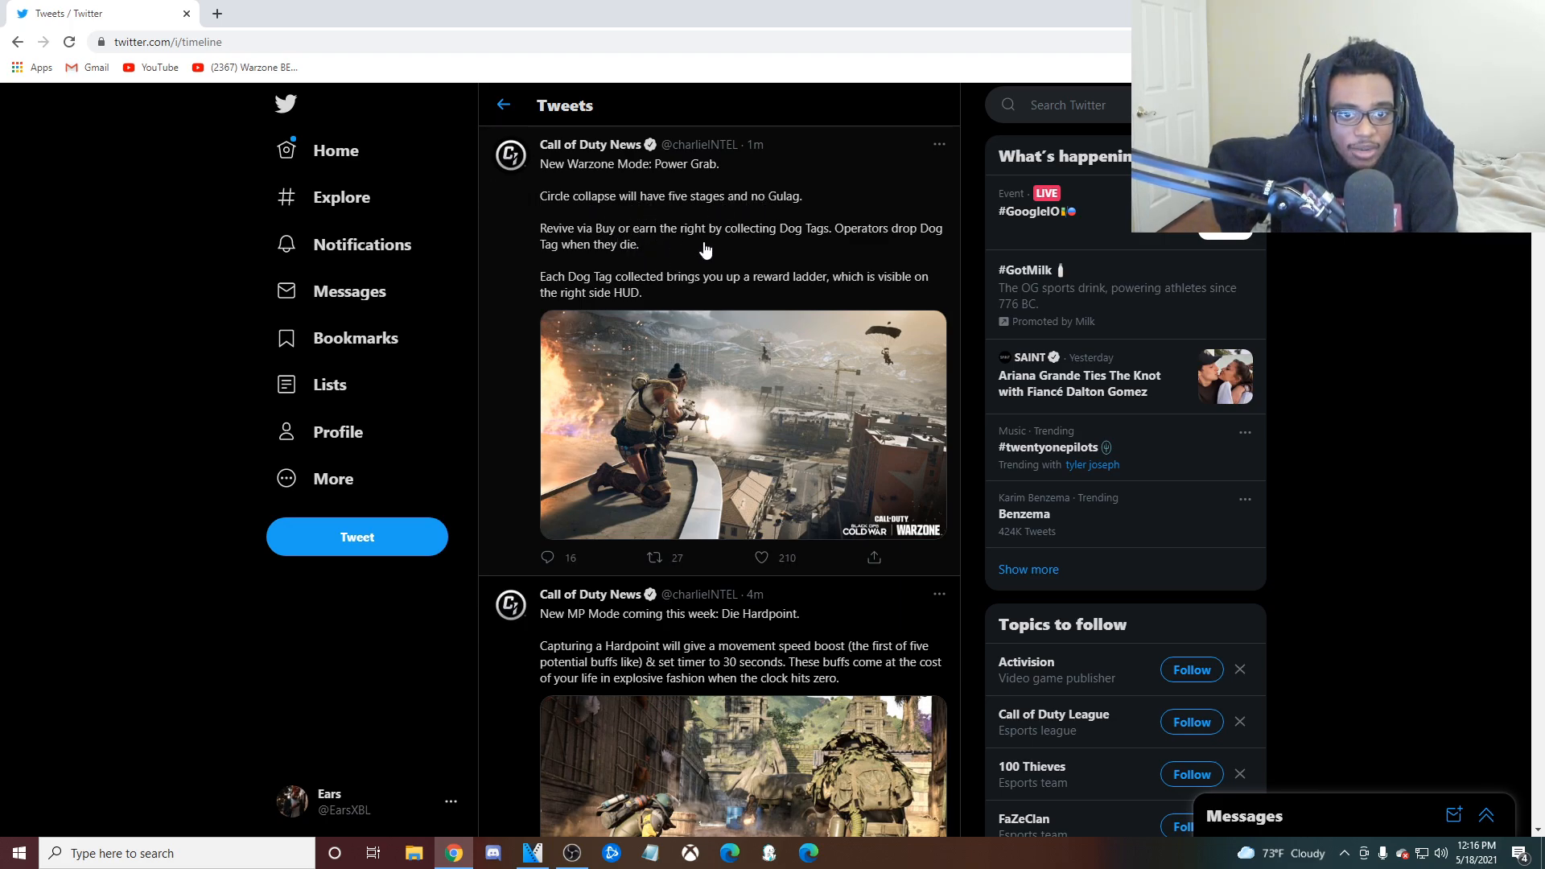
left_click(654, 558)
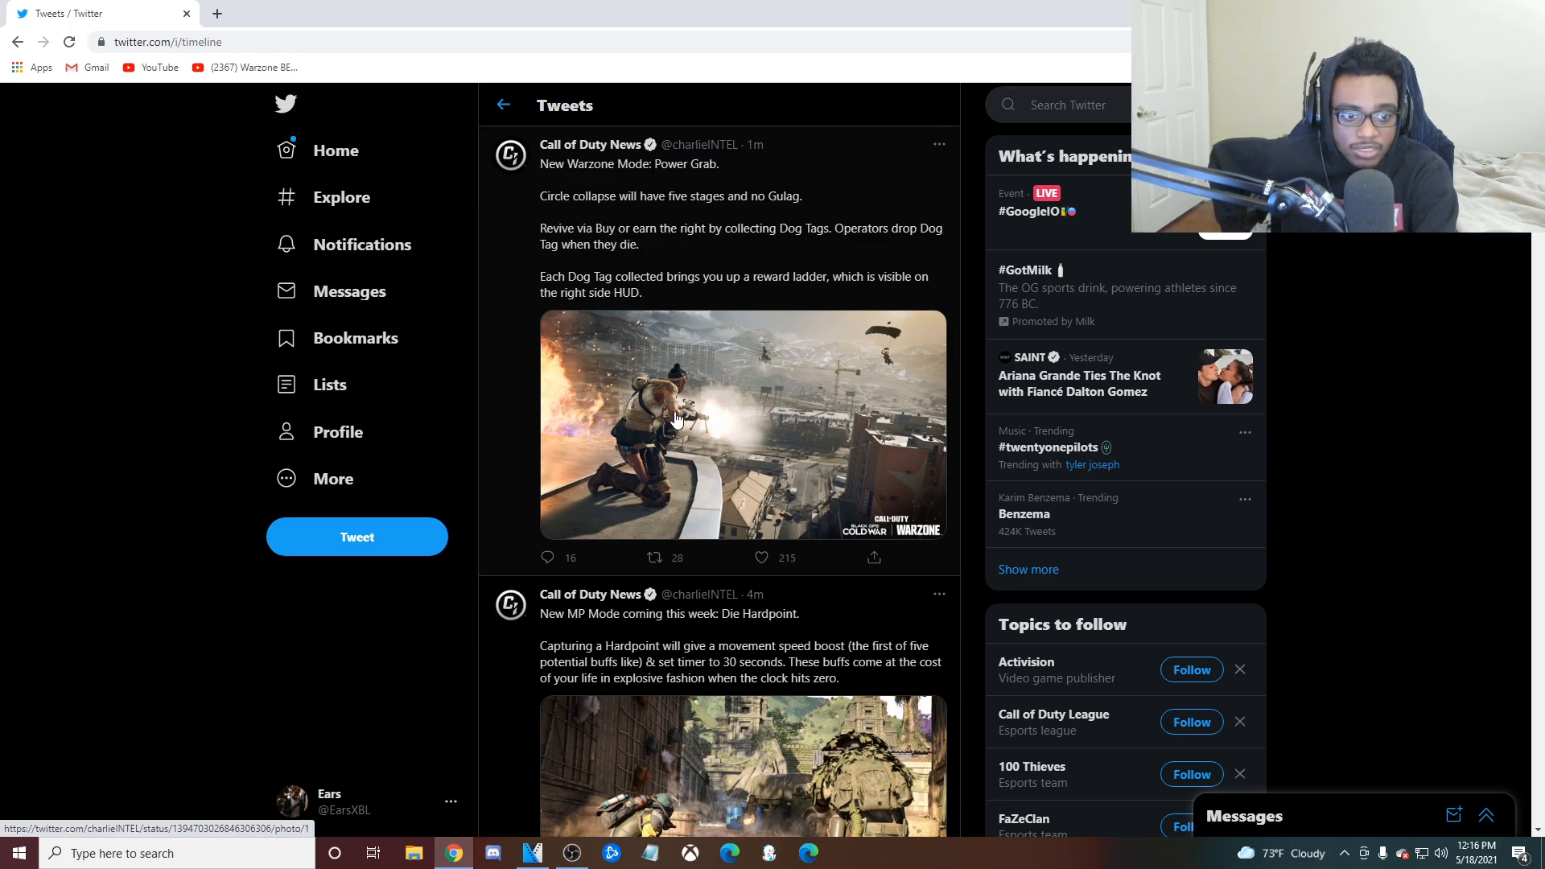
scroll("down", 3)
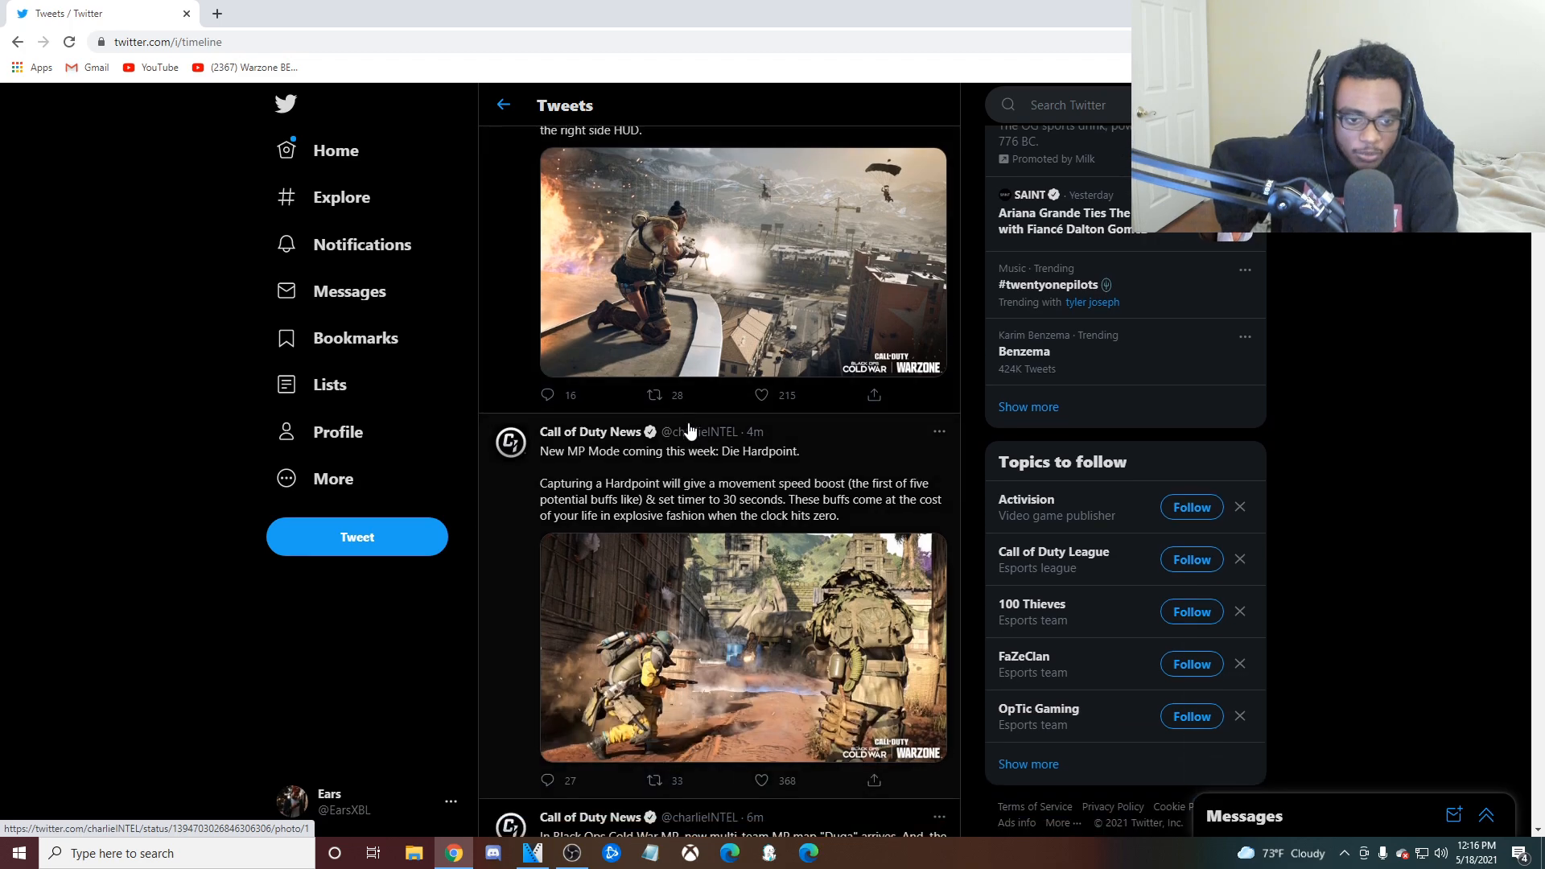
scroll("down", 3)
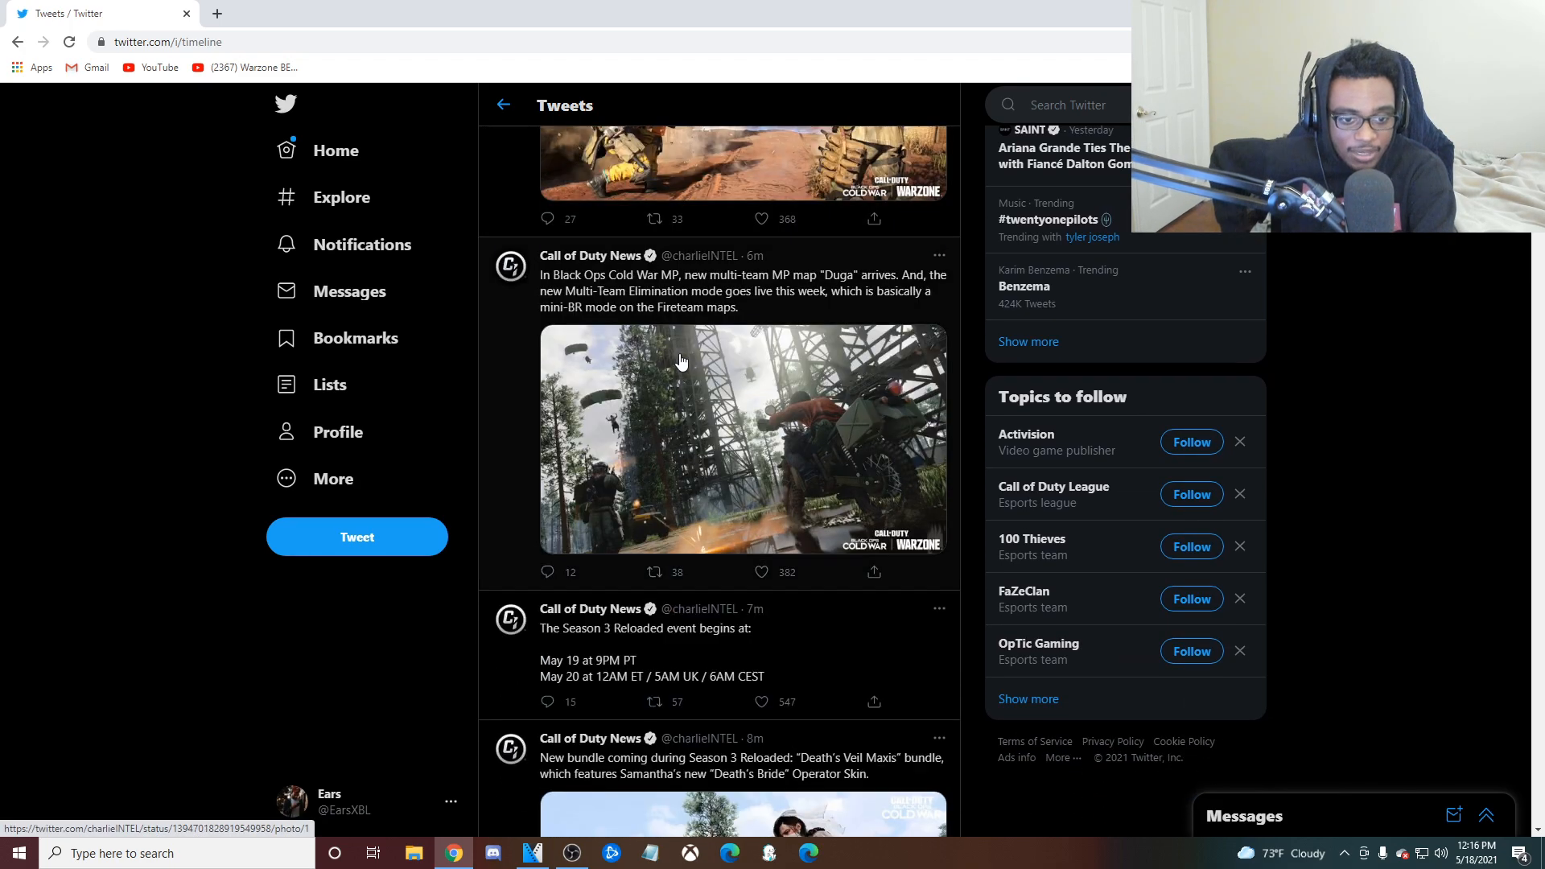
left_click(739, 815)
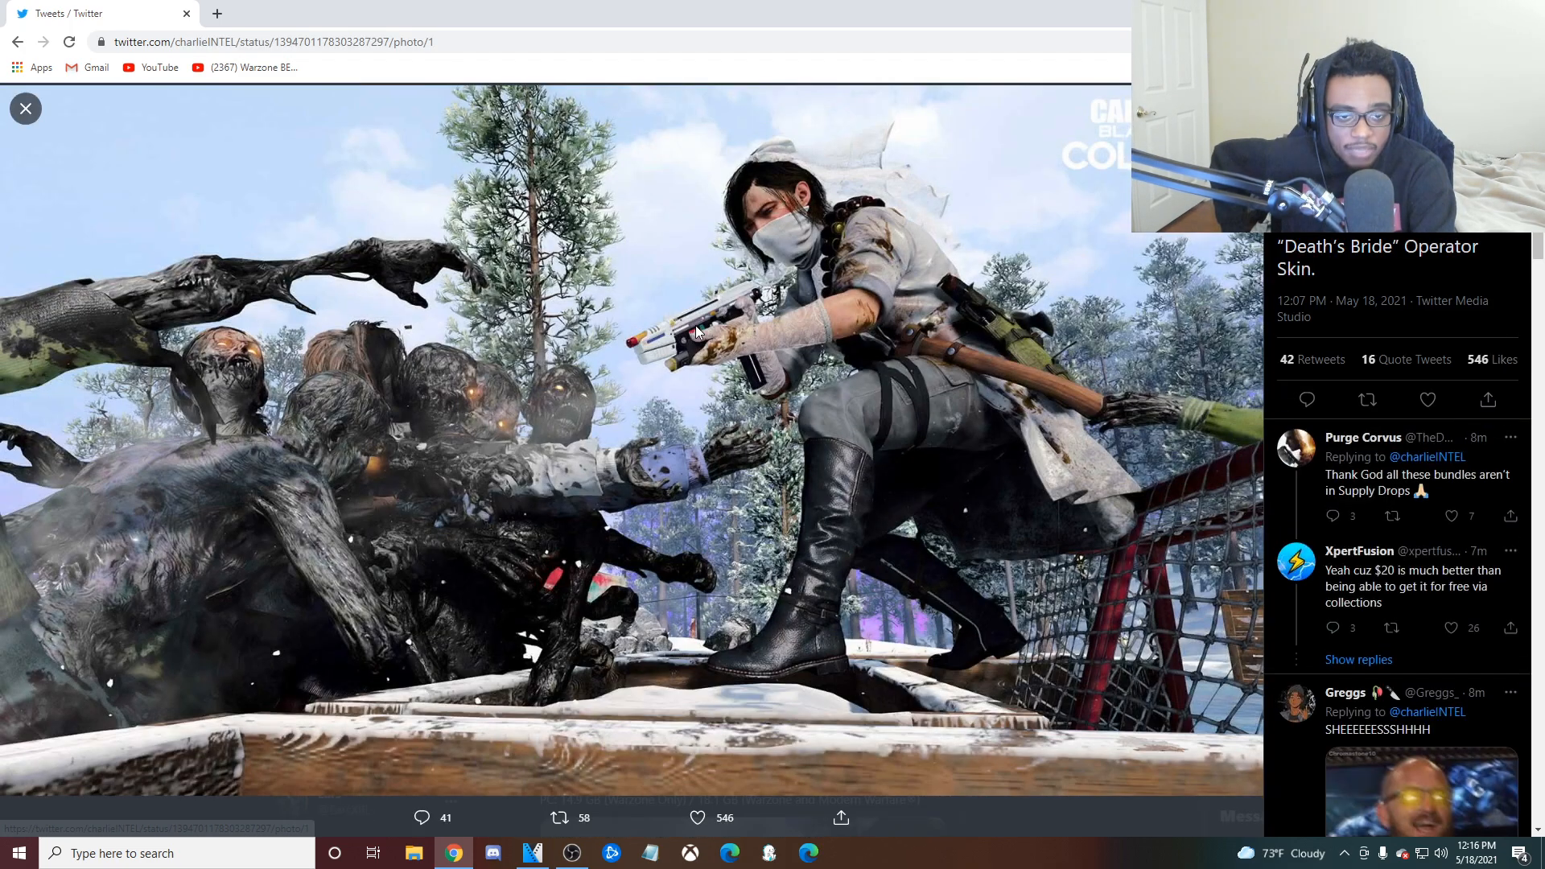